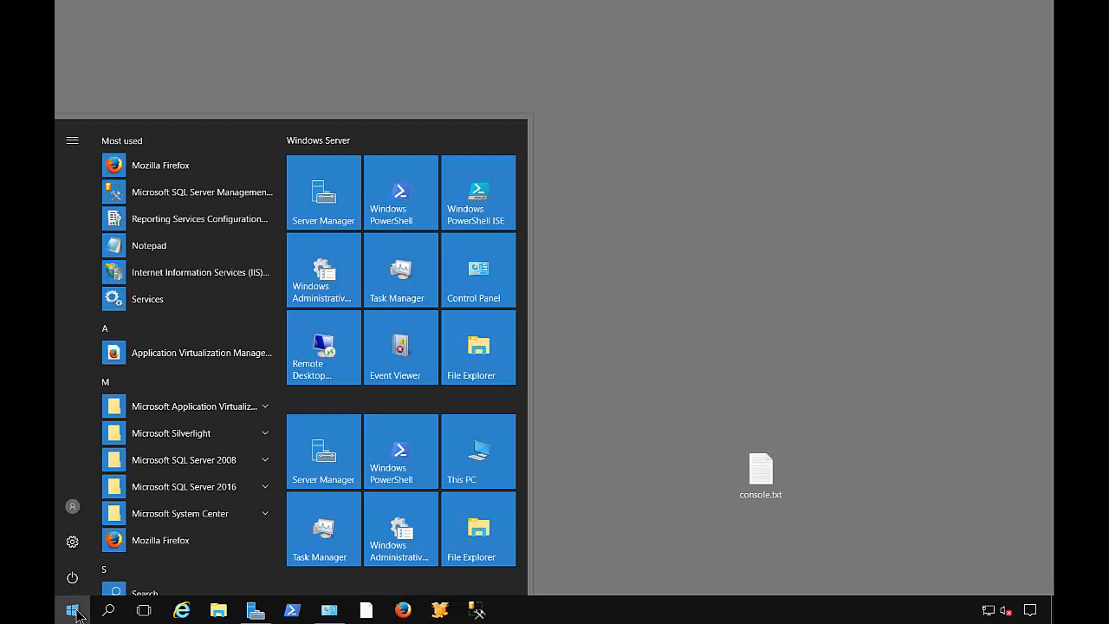
# - Open Control Panel from the Start menu to reach the Mouse settings
pyautogui.click(478, 270)
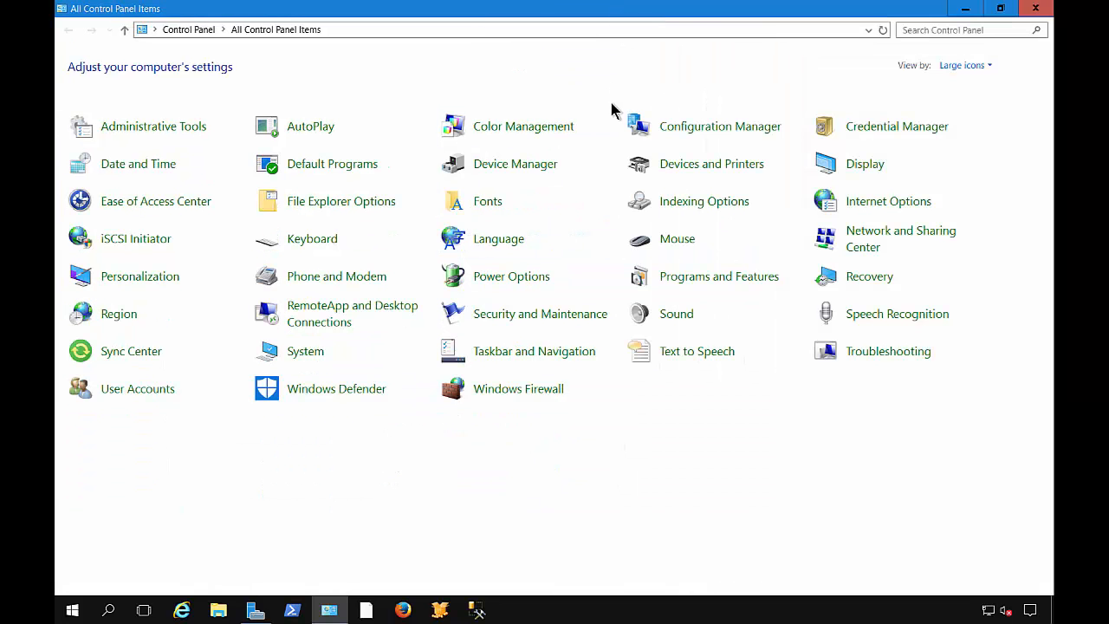
pyautogui.moveTo(666, 245)
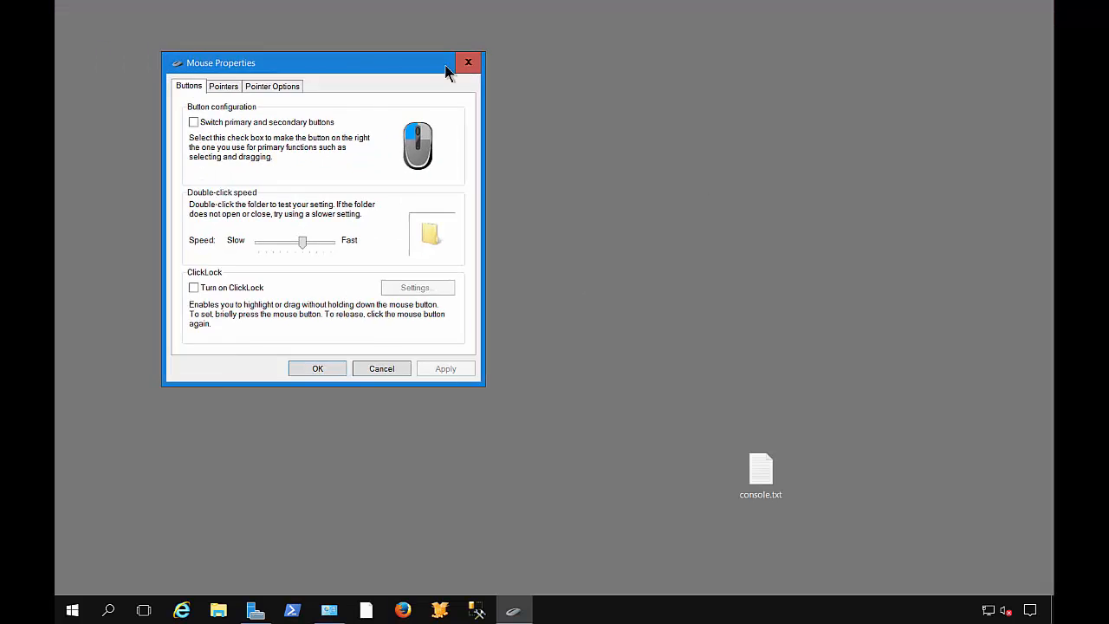
pyautogui.moveTo(312, 63); pyautogui.dragTo(575, 74)
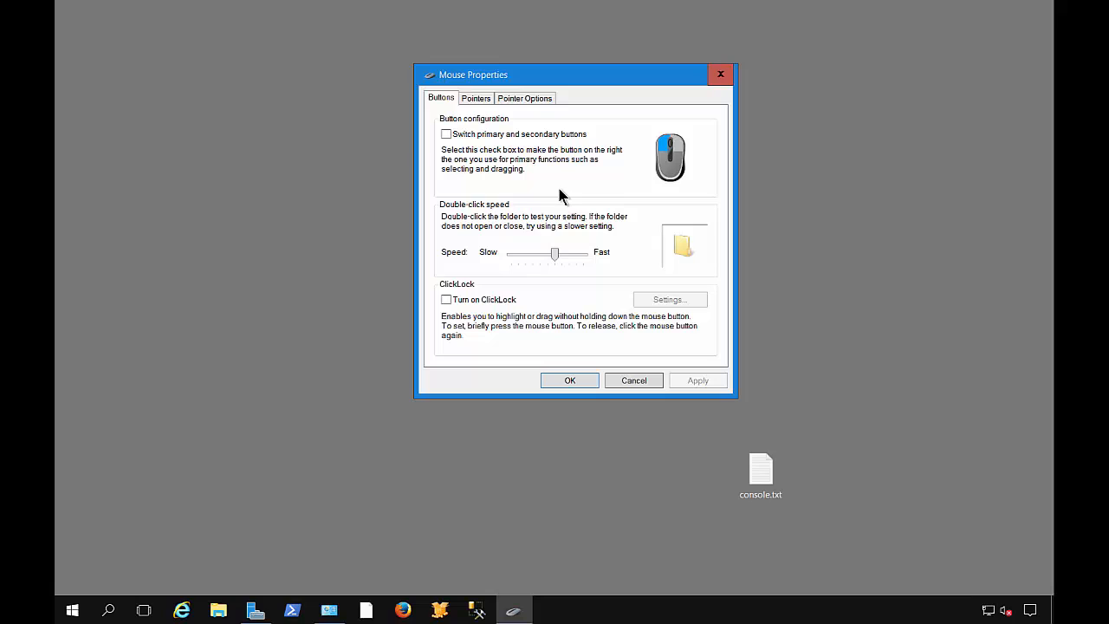
pyautogui.moveTo(447, 156)
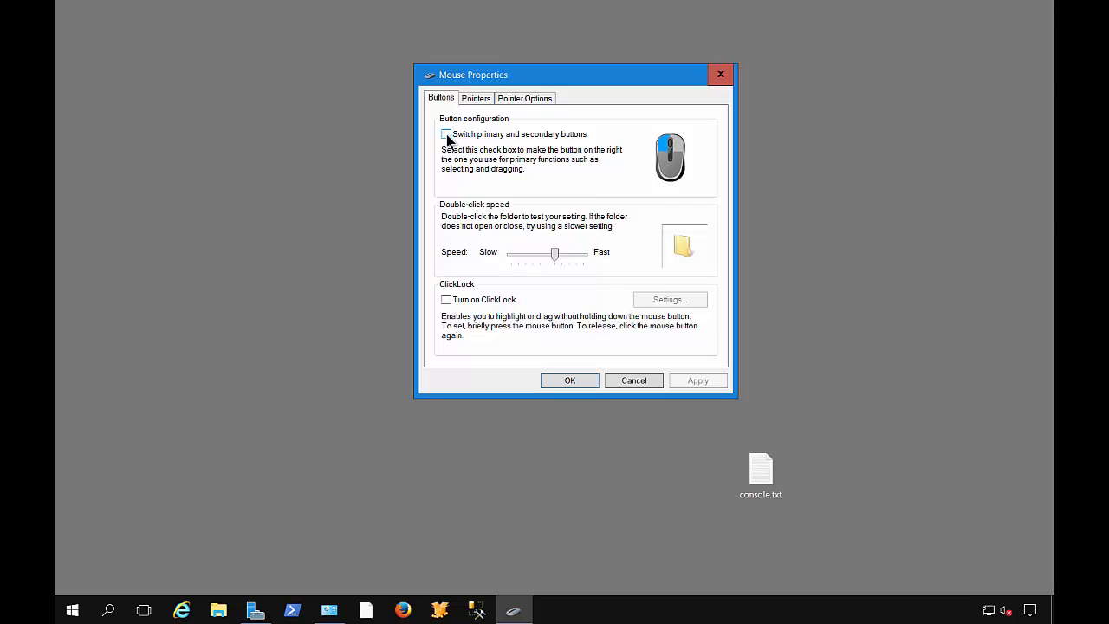
pyautogui.click(448, 134)
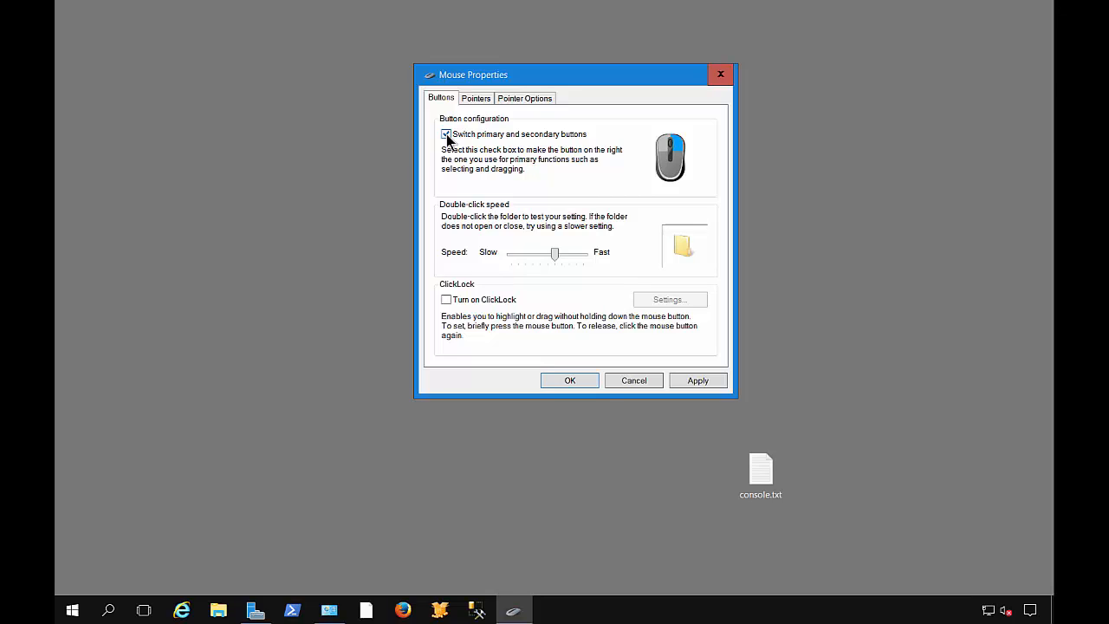
pyautogui.click(445, 133)
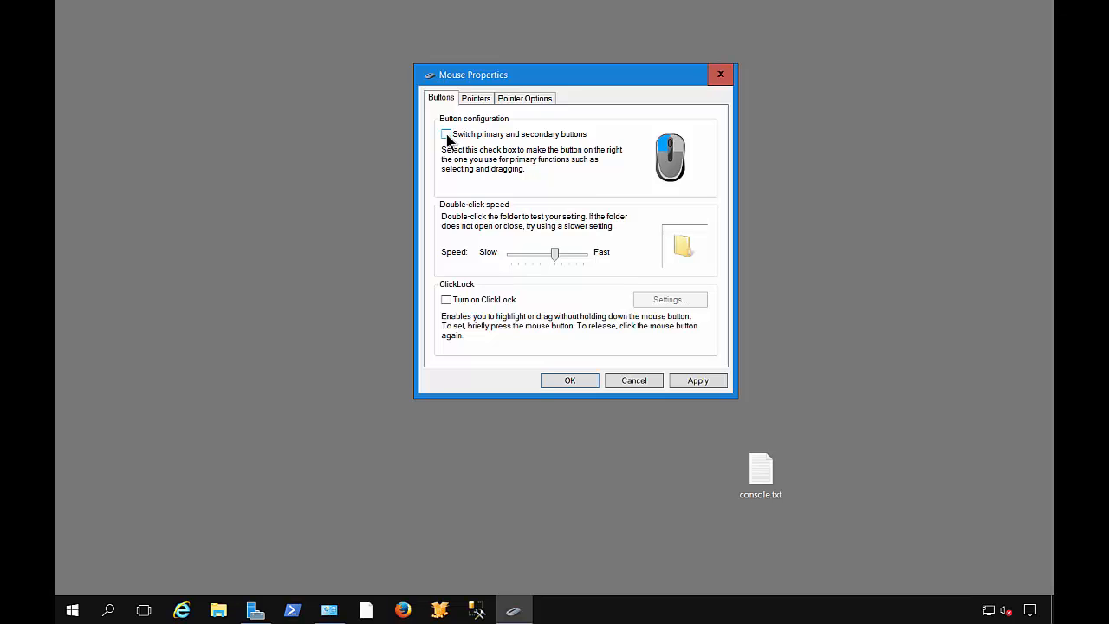
pyautogui.moveTo(537, 236)
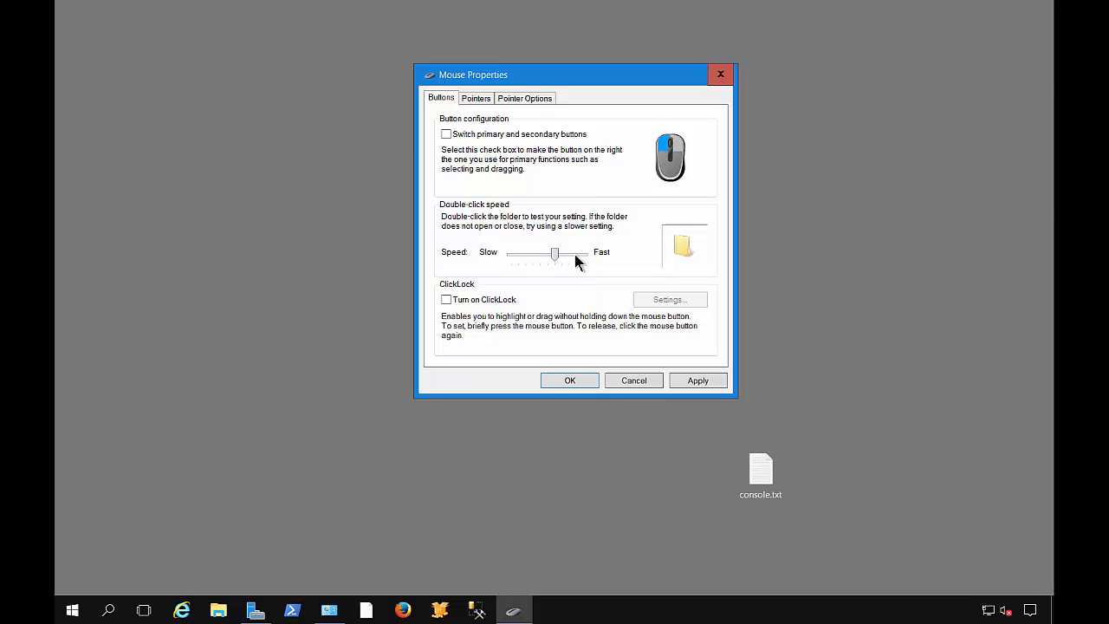
# - Move the double-click speed slider to Fast, then test it by double-clicking console.txt
pyautogui.moveTo(555, 253); pyautogui.dragTo(583, 253)
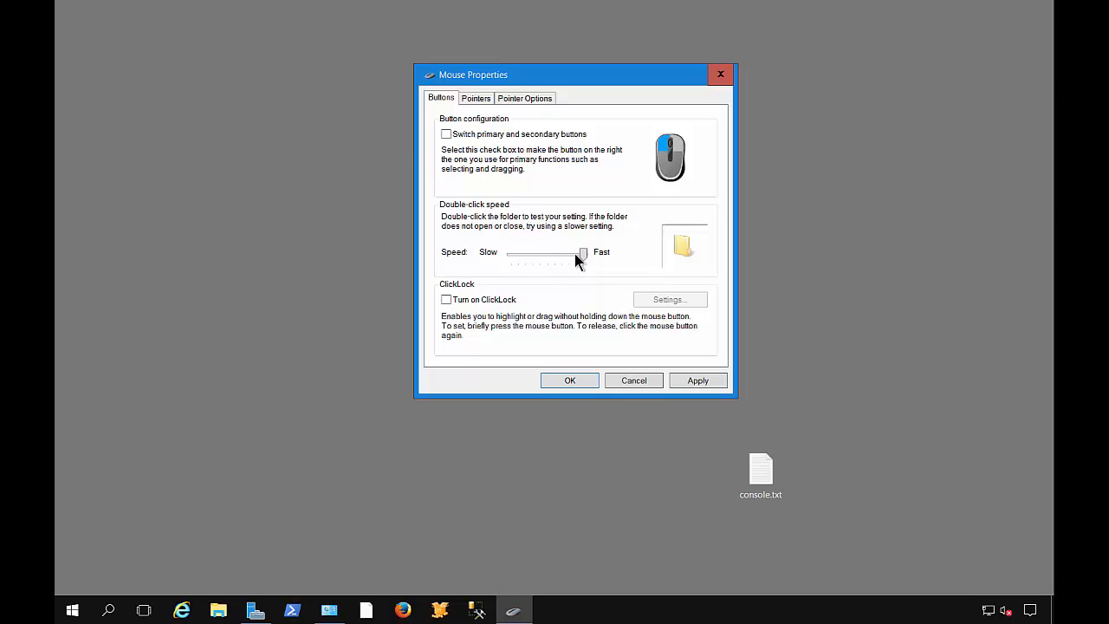
pyautogui.moveTo(581, 252); pyautogui.dragTo(555, 252)
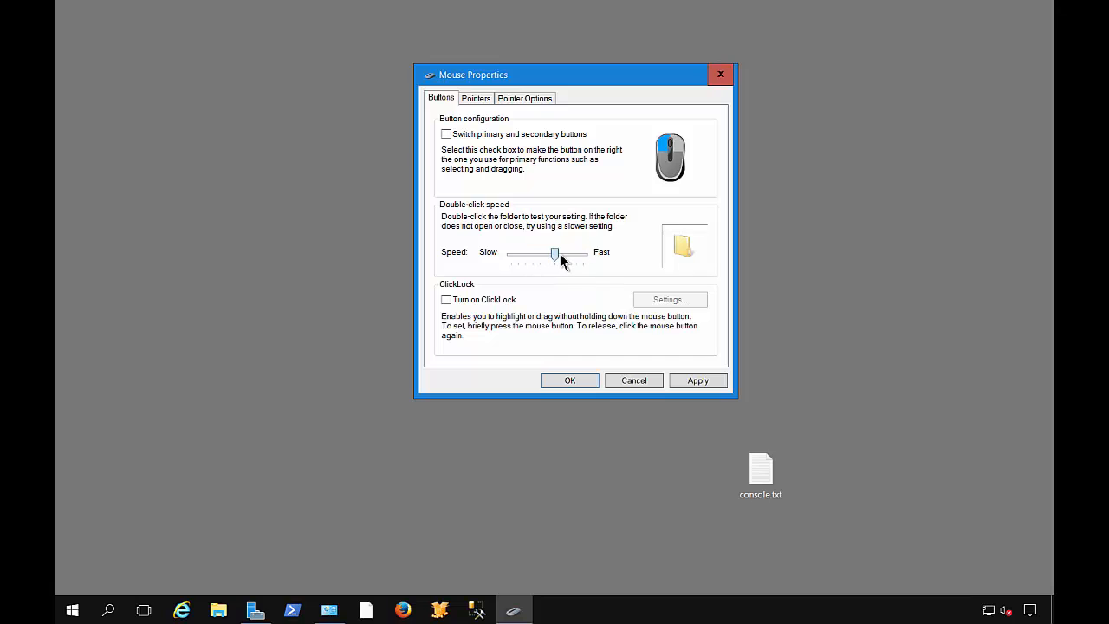
pyautogui.moveTo(555, 254); pyautogui.dragTo(512, 254)
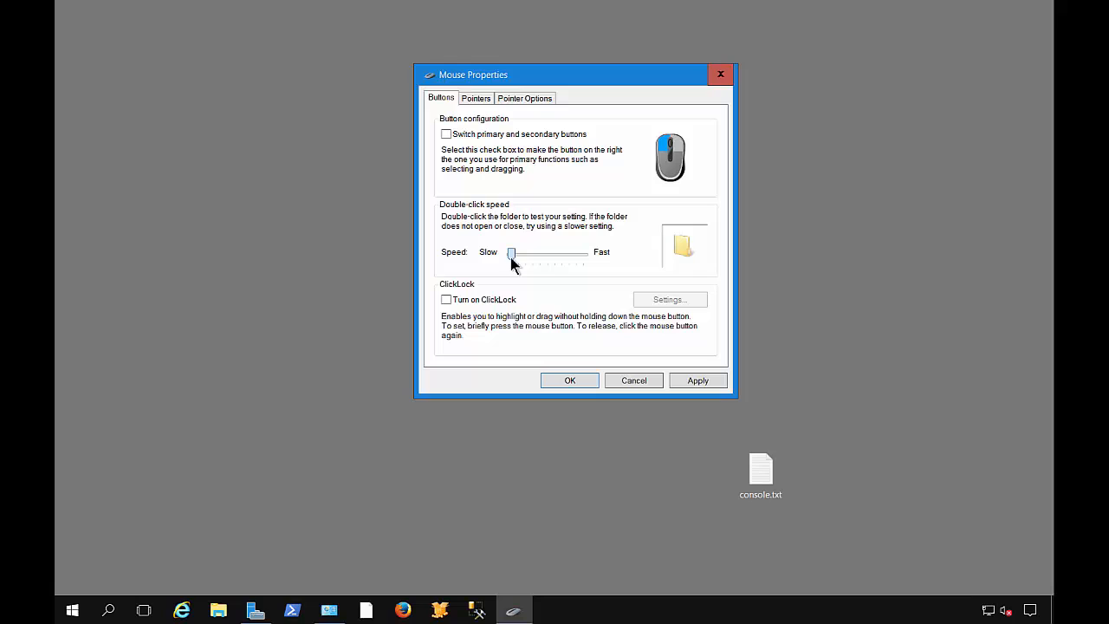
pyautogui.moveTo(512, 252); pyautogui.dragTo(582, 253)
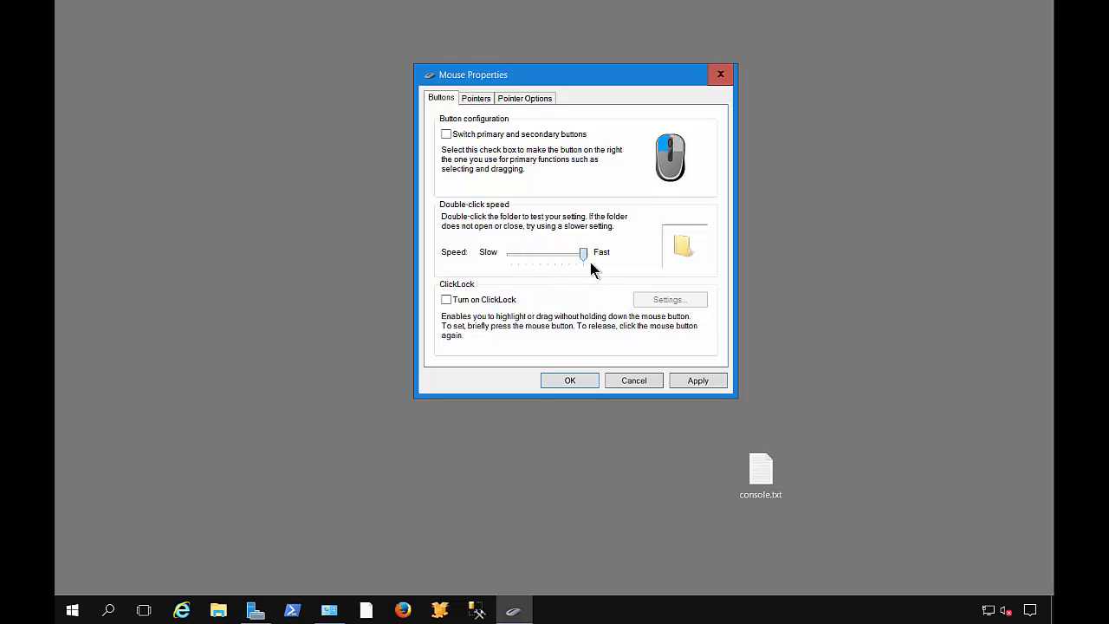
pyautogui.moveTo(582, 252); pyautogui.dragTo(541, 252)
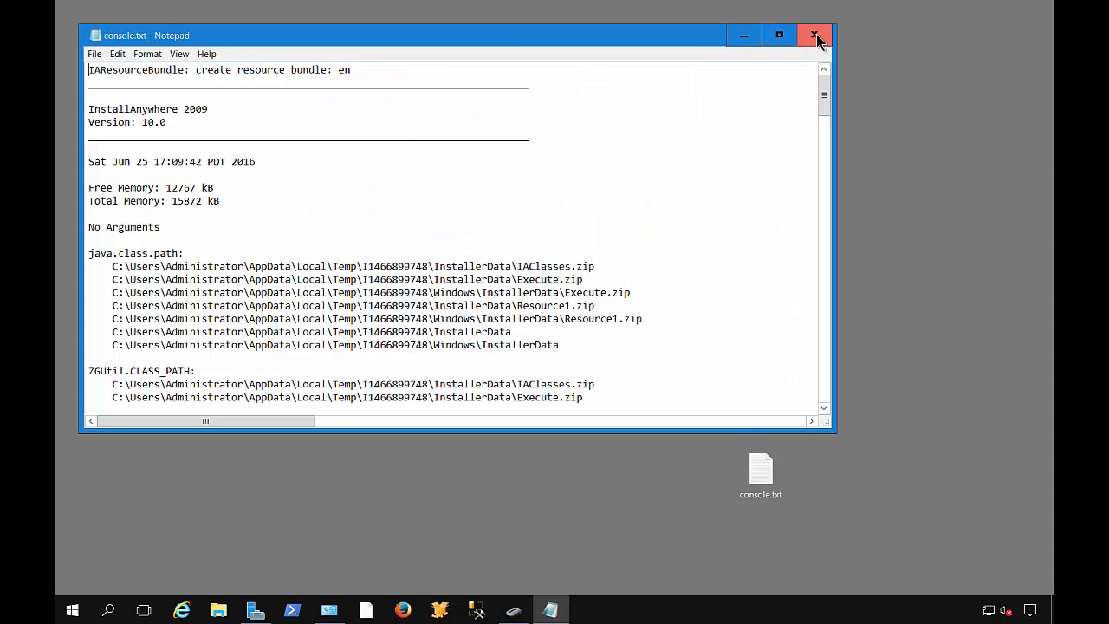
pyautogui.click(816, 34)
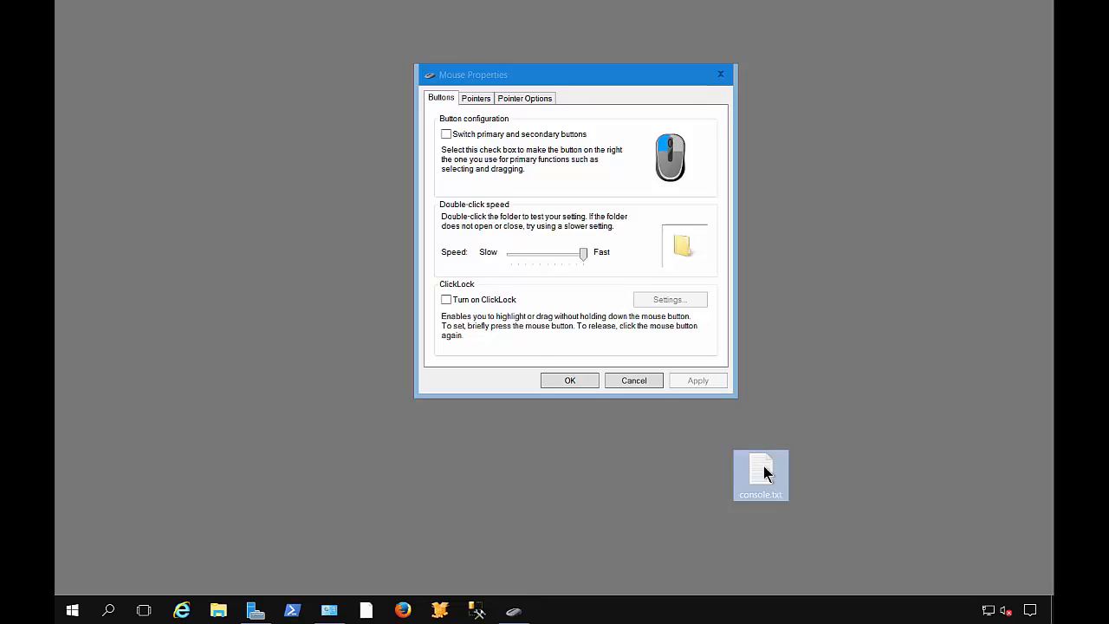
pyautogui.doubleClick(761, 470)
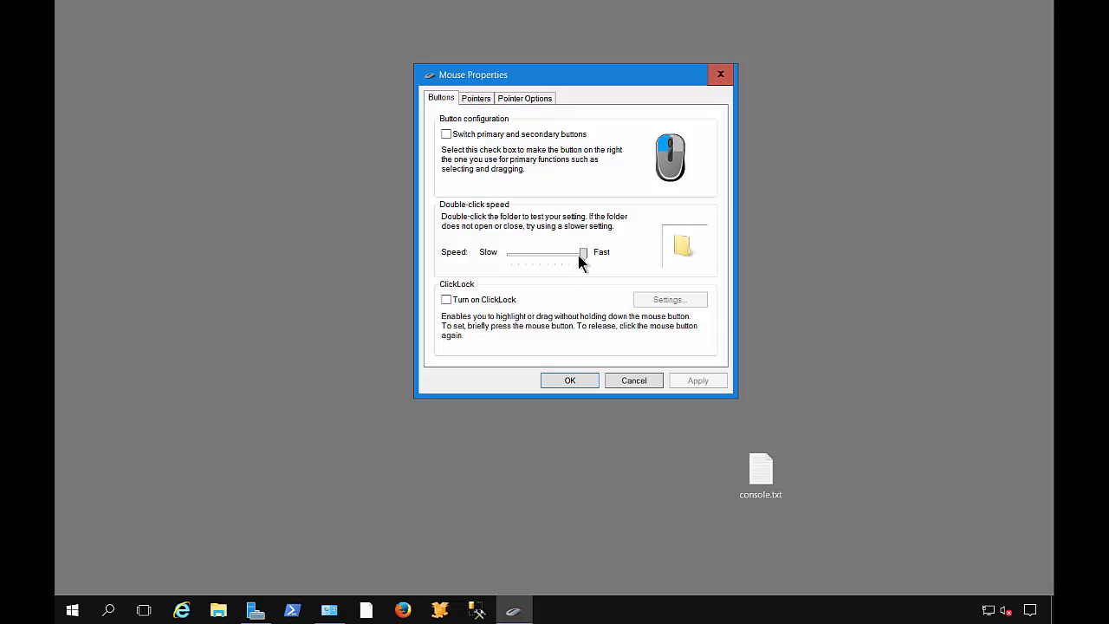
# - Reset double-click speed to medium, turn on ClickLock, apply, and confirm its hold time
pyautogui.moveTo(583, 253); pyautogui.dragTo(548, 252)
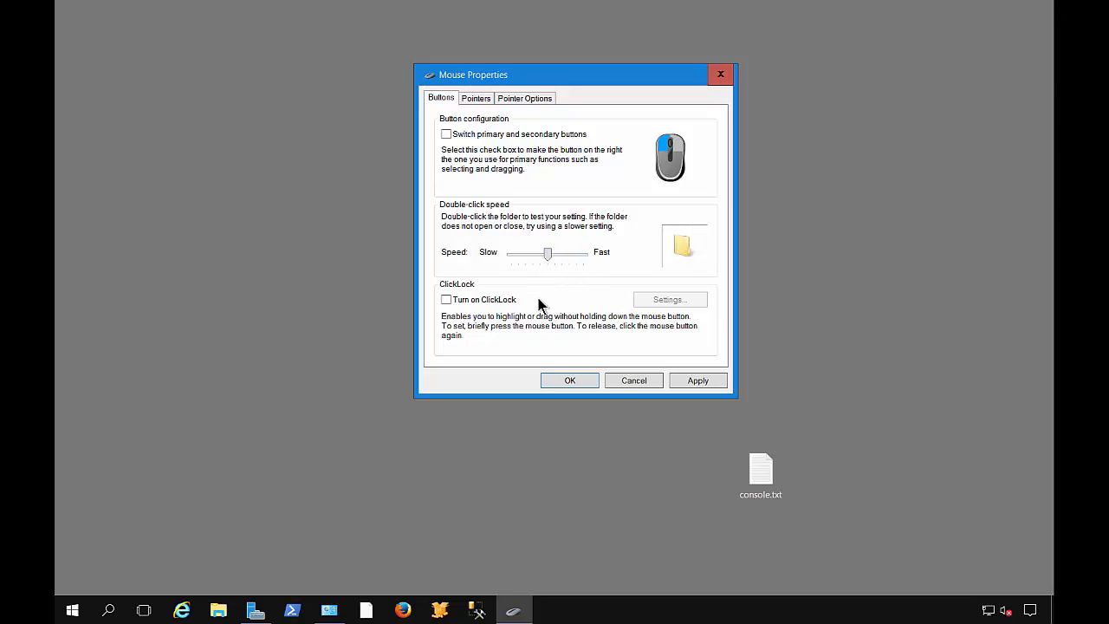
pyautogui.moveTo(514, 319)
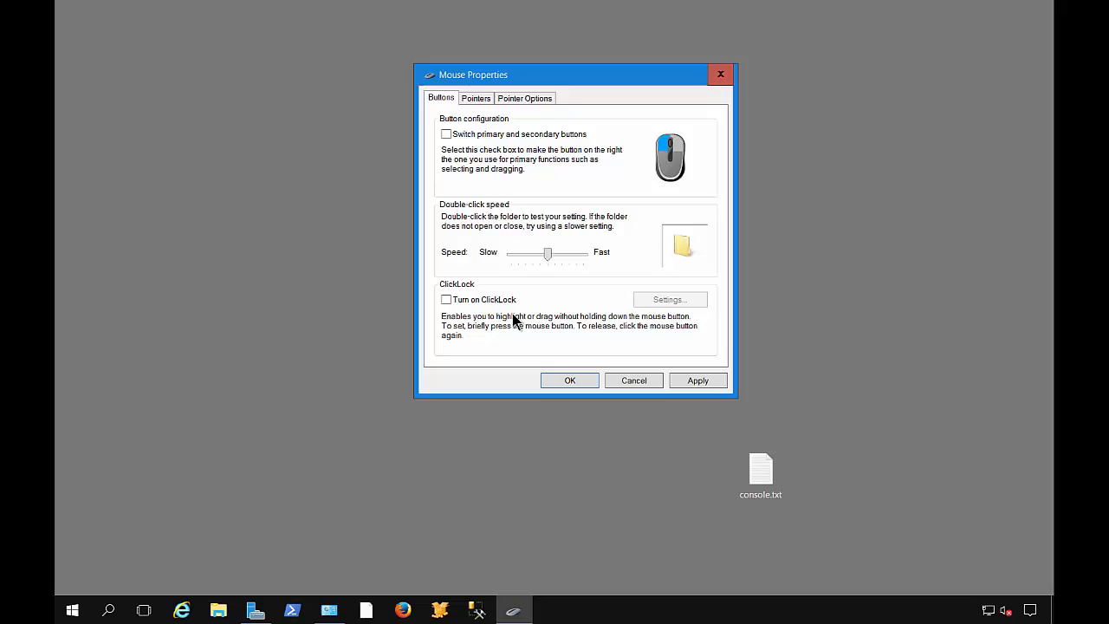
pyautogui.click(447, 299)
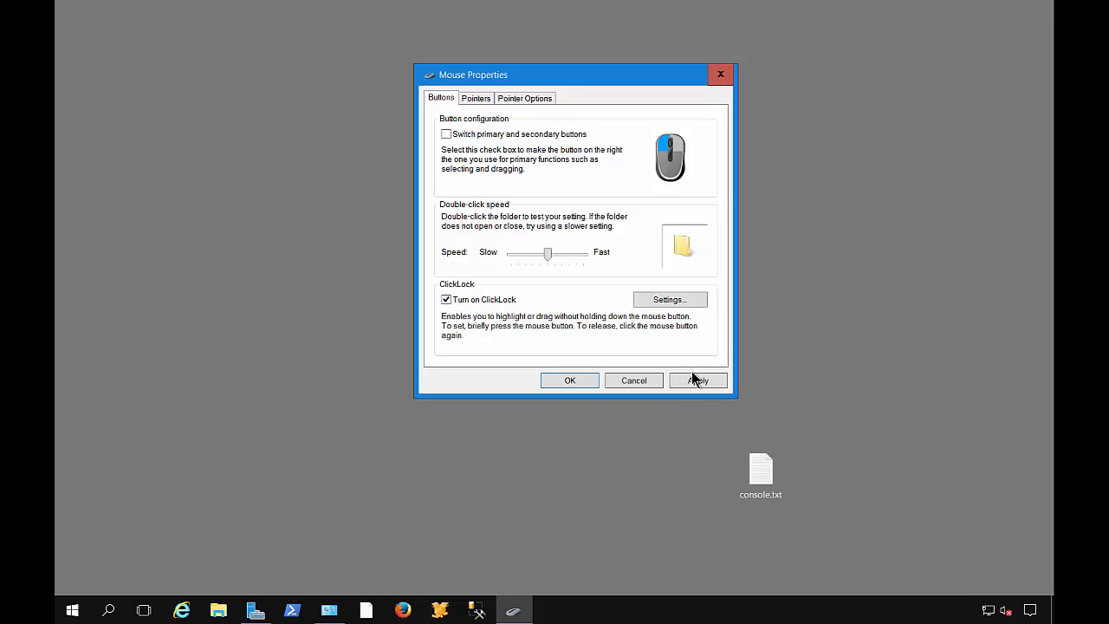
pyautogui.click(668, 299)
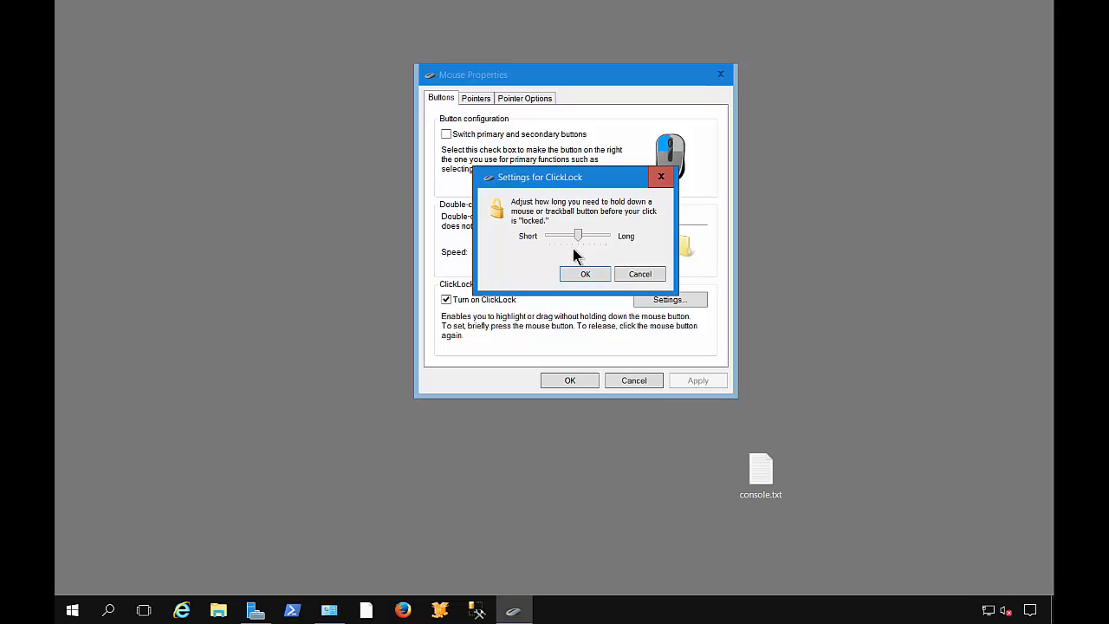
pyautogui.click(585, 274)
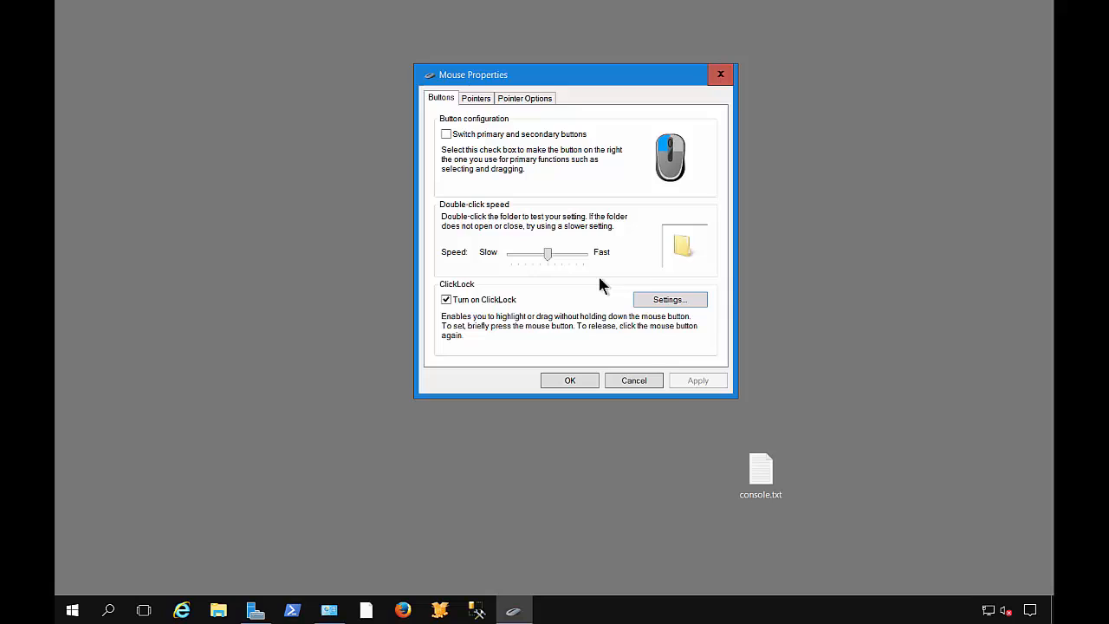
# - Test ClickLock by dragging console.txt across the desktop, then turn ClickLock off
pyautogui.click(761, 476)
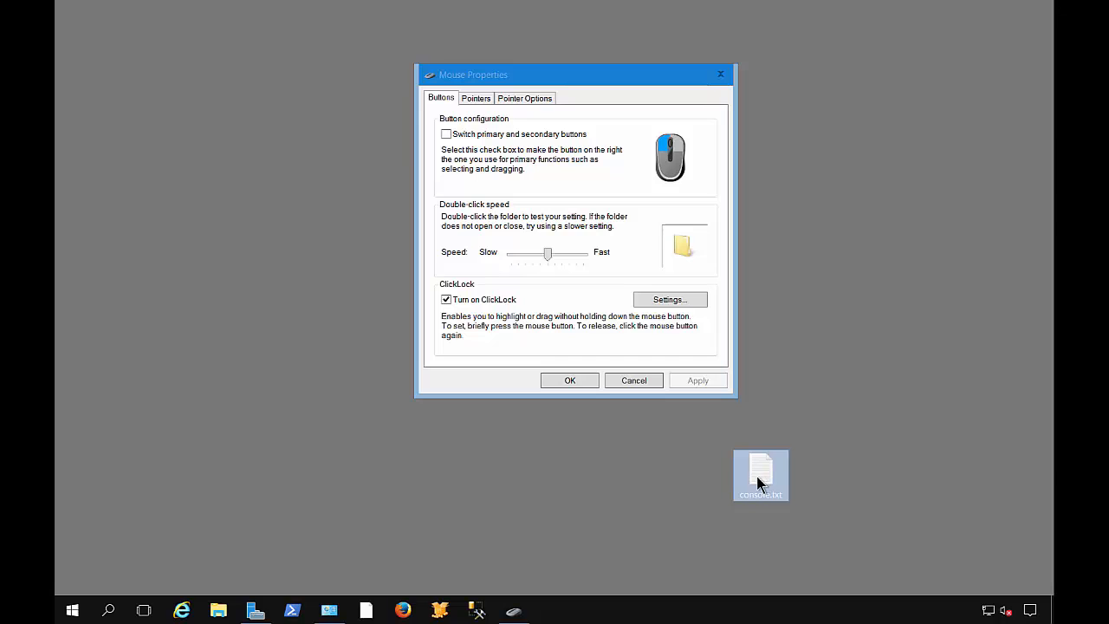
pyautogui.moveTo(760, 474); pyautogui.dragTo(435, 474)
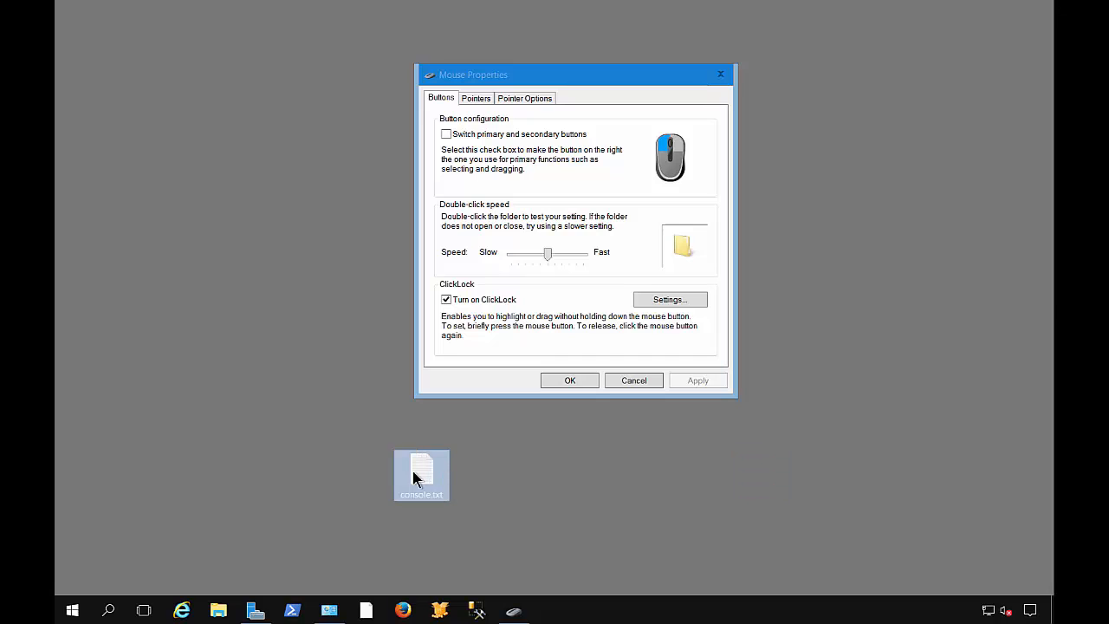
pyautogui.moveTo(432, 481)
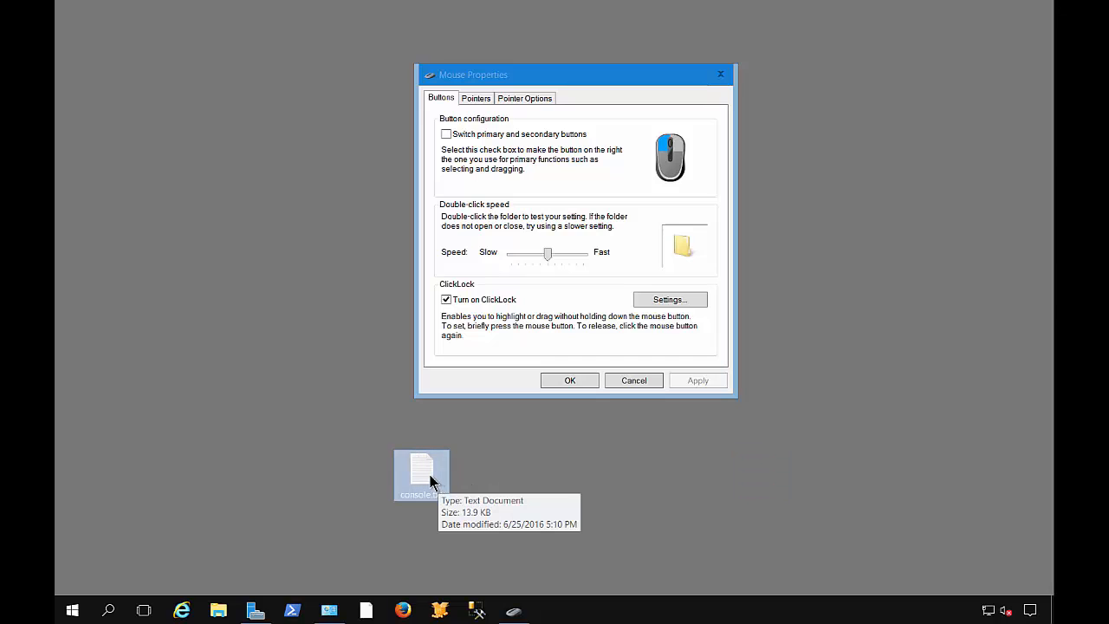
pyautogui.moveTo(545, 478)
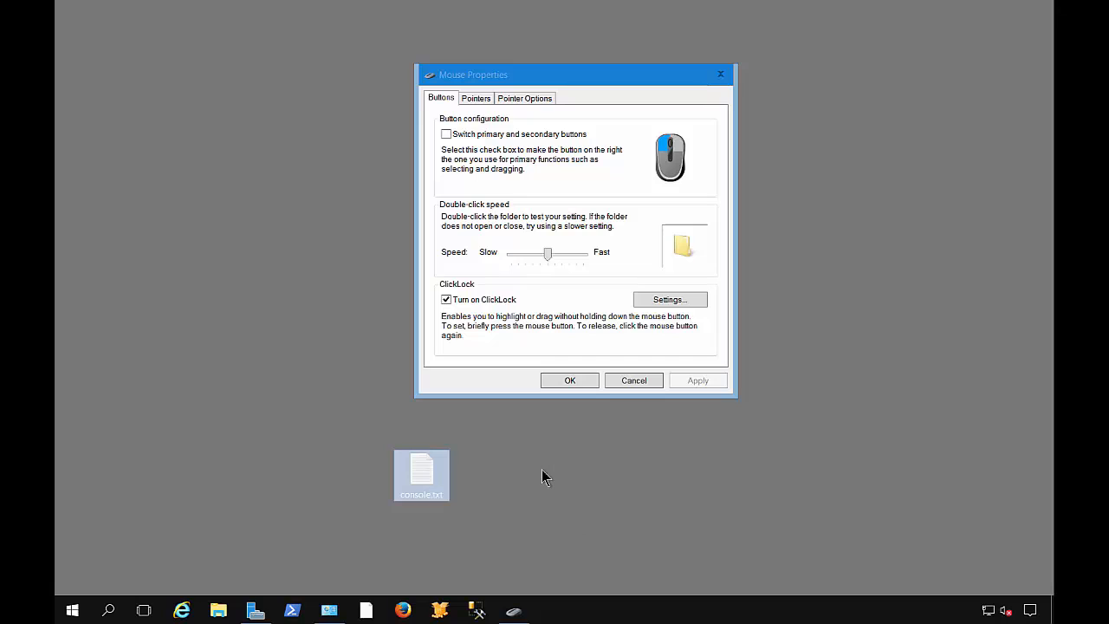
pyautogui.moveTo(425, 478)
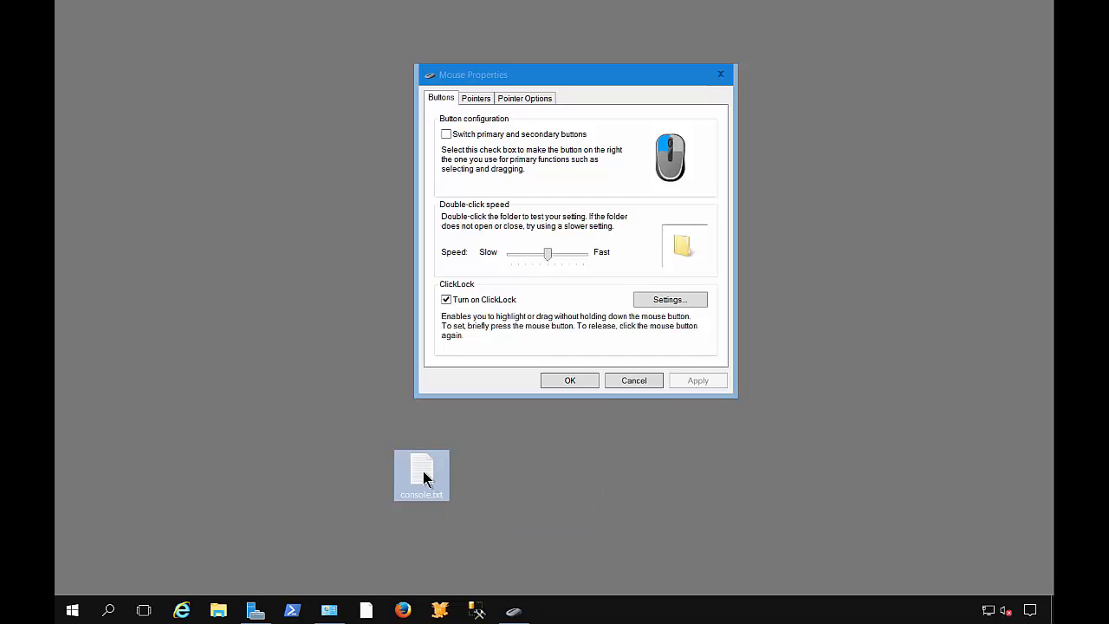
pyautogui.moveTo(421, 475); pyautogui.dragTo(702, 475)
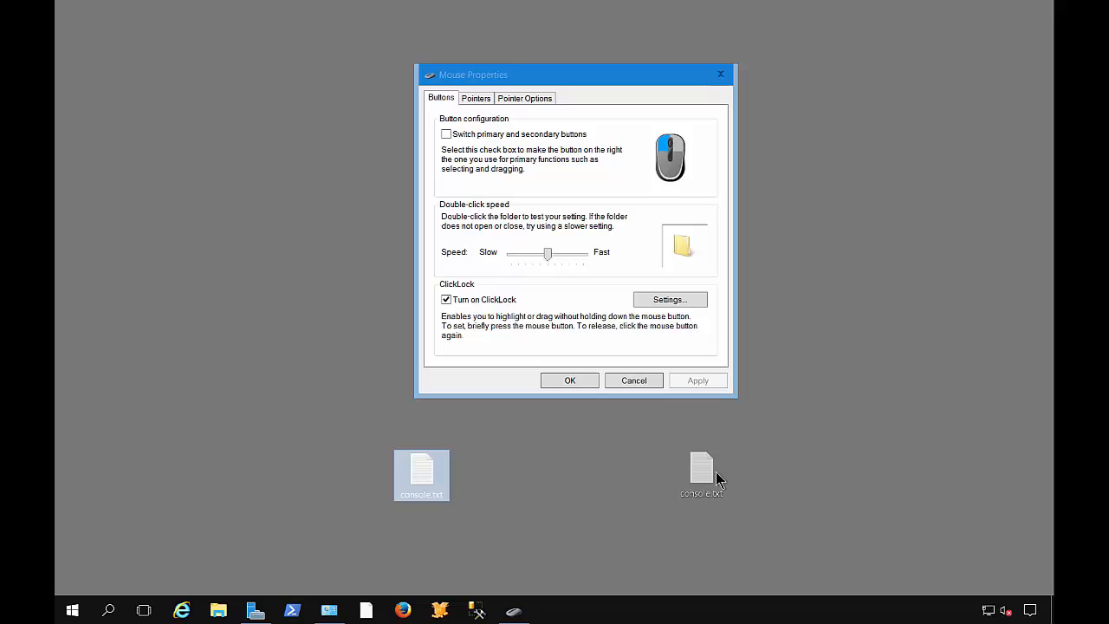
pyautogui.moveTo(422, 474); pyautogui.dragTo(760, 474)
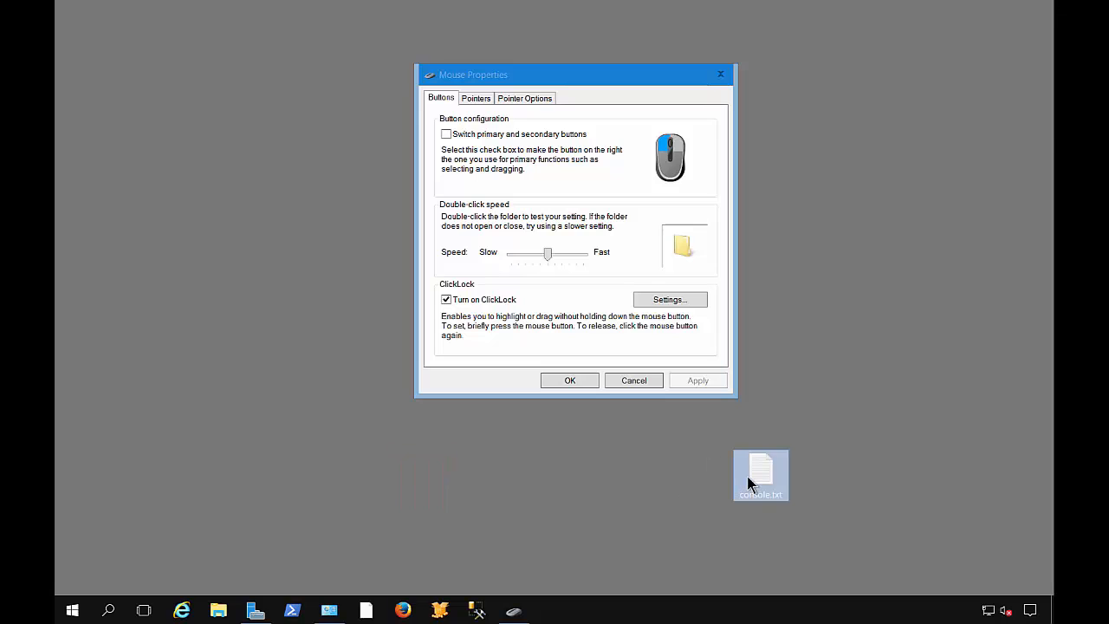
pyautogui.click(447, 299)
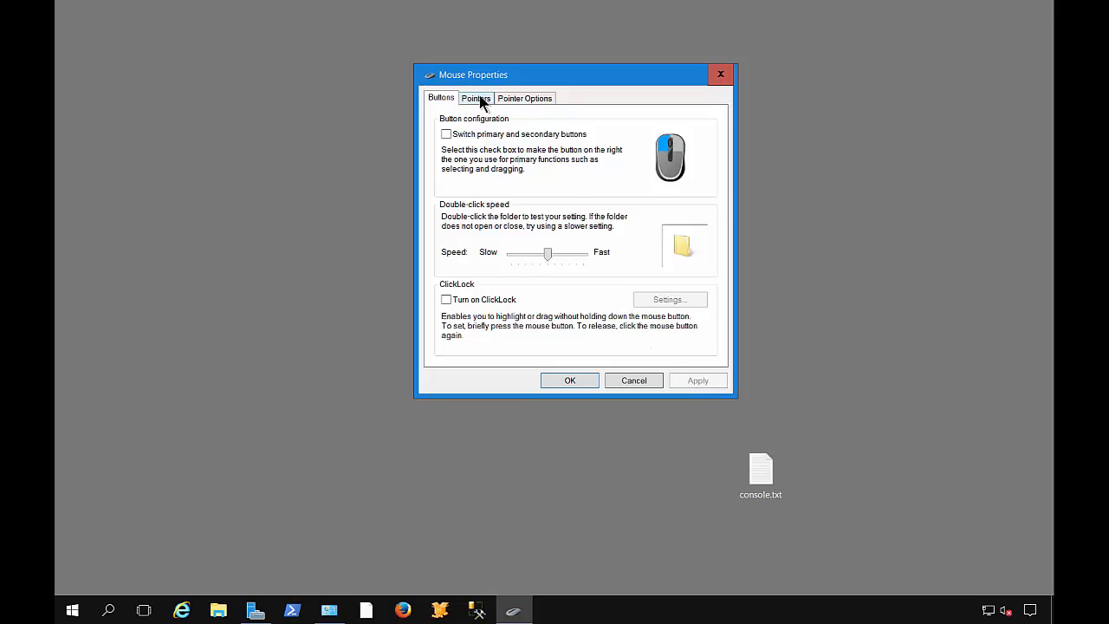
# - On Pointers, try Windows Default (large) and toggle pointer shadow off and on, applying each
pyautogui.click(475, 98)
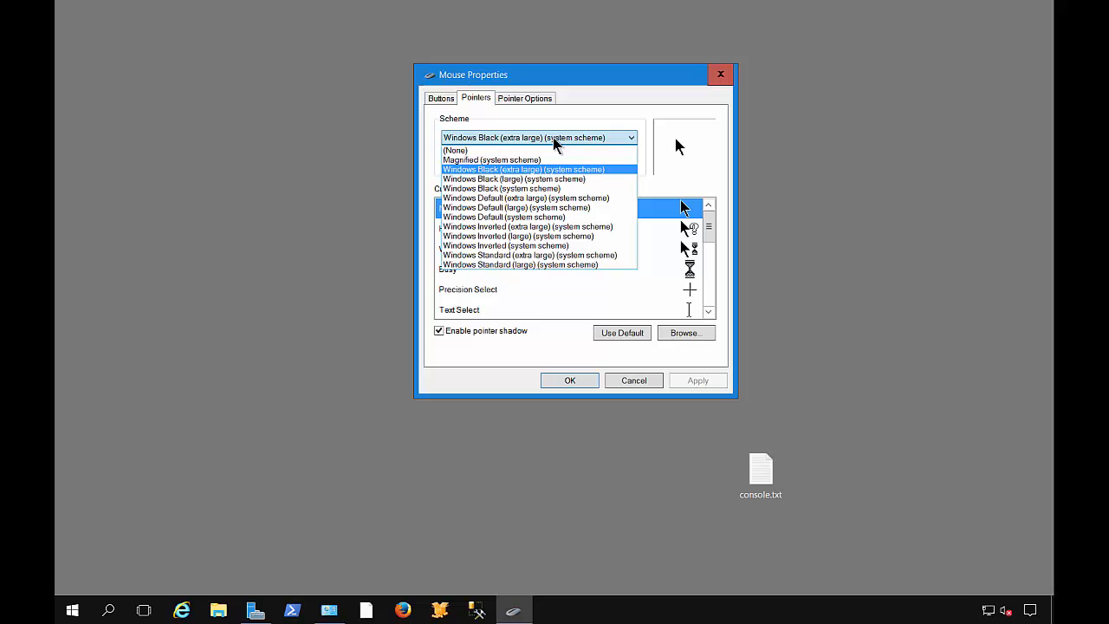
pyautogui.click(482, 159)
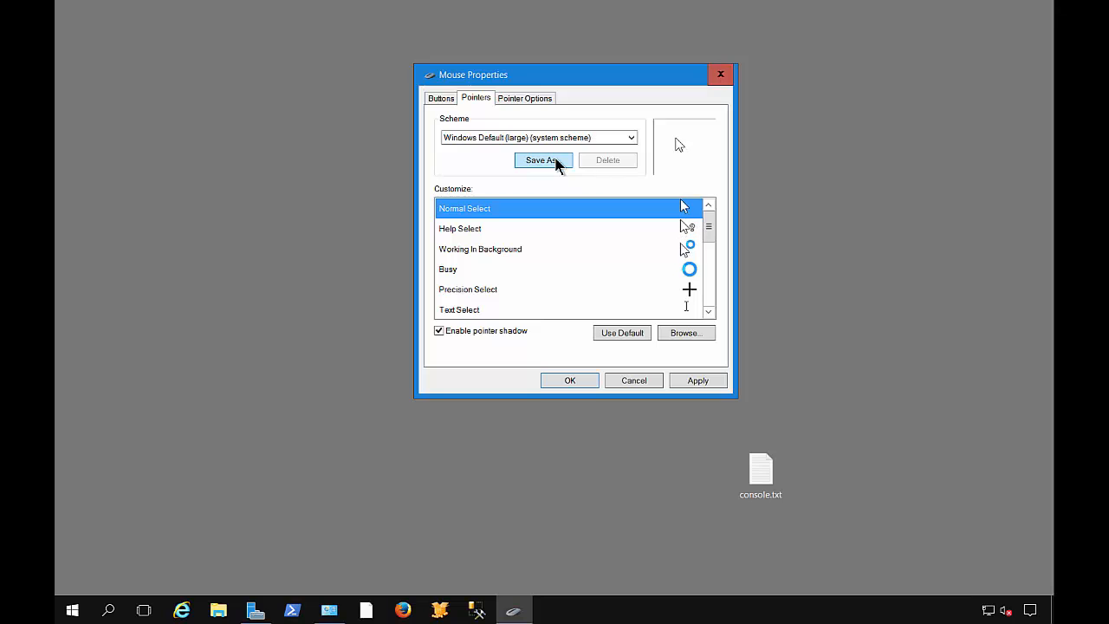
pyautogui.click(633, 137)
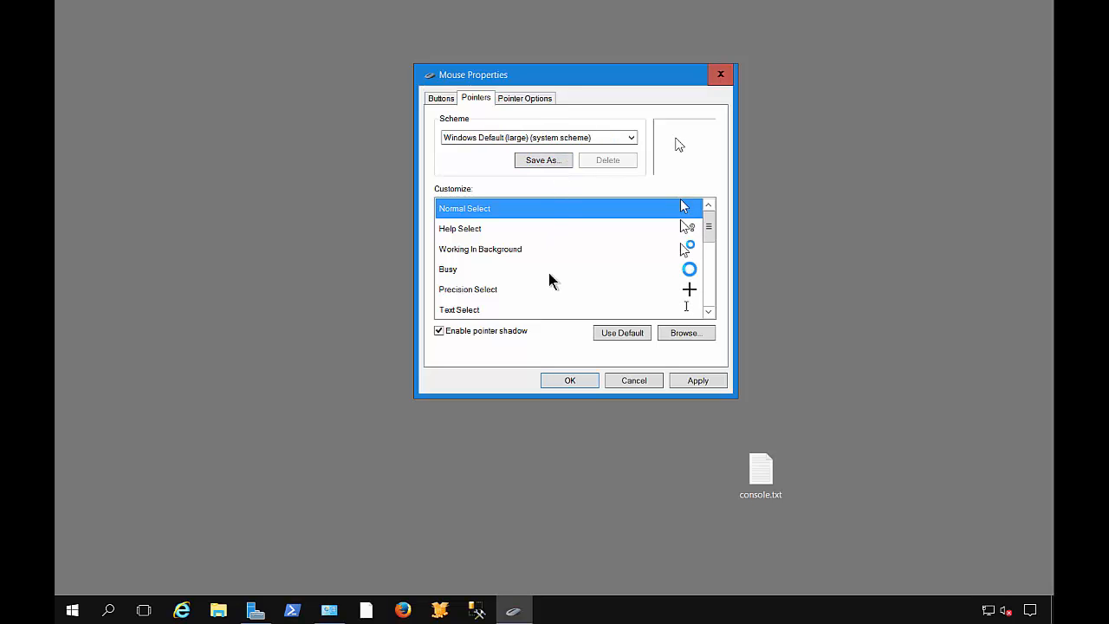
pyautogui.moveTo(553, 340)
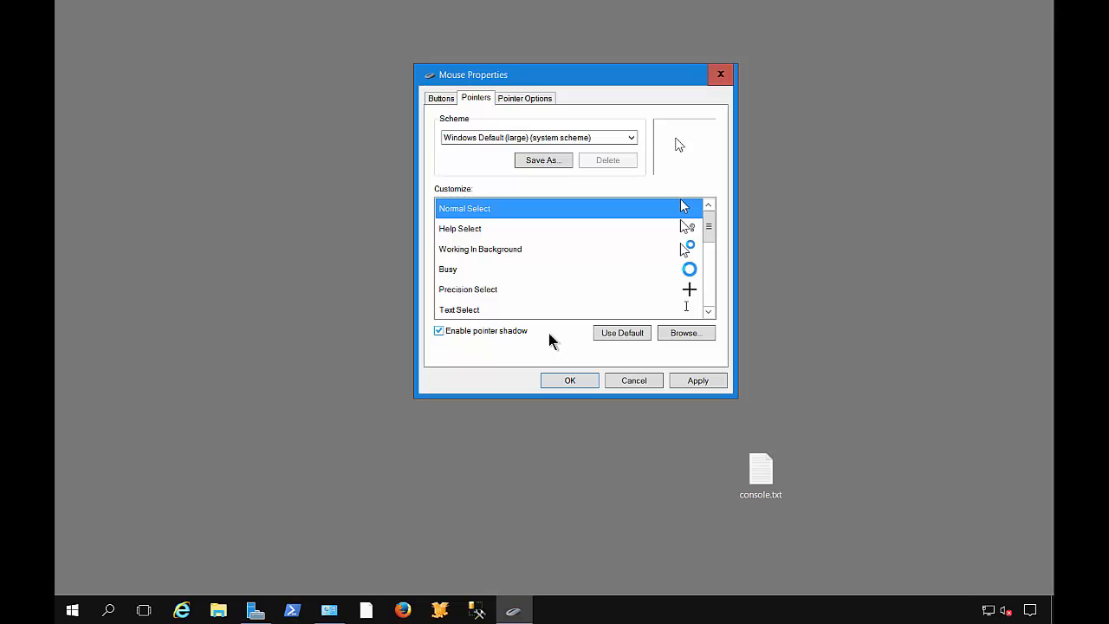
pyautogui.click(439, 330)
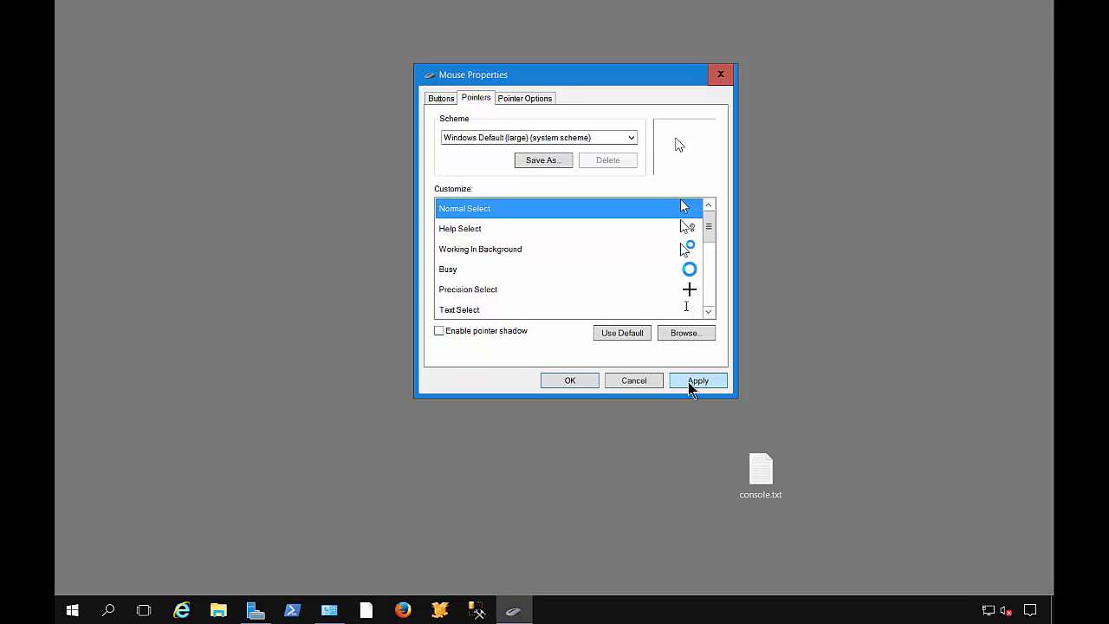
pyautogui.click(698, 379)
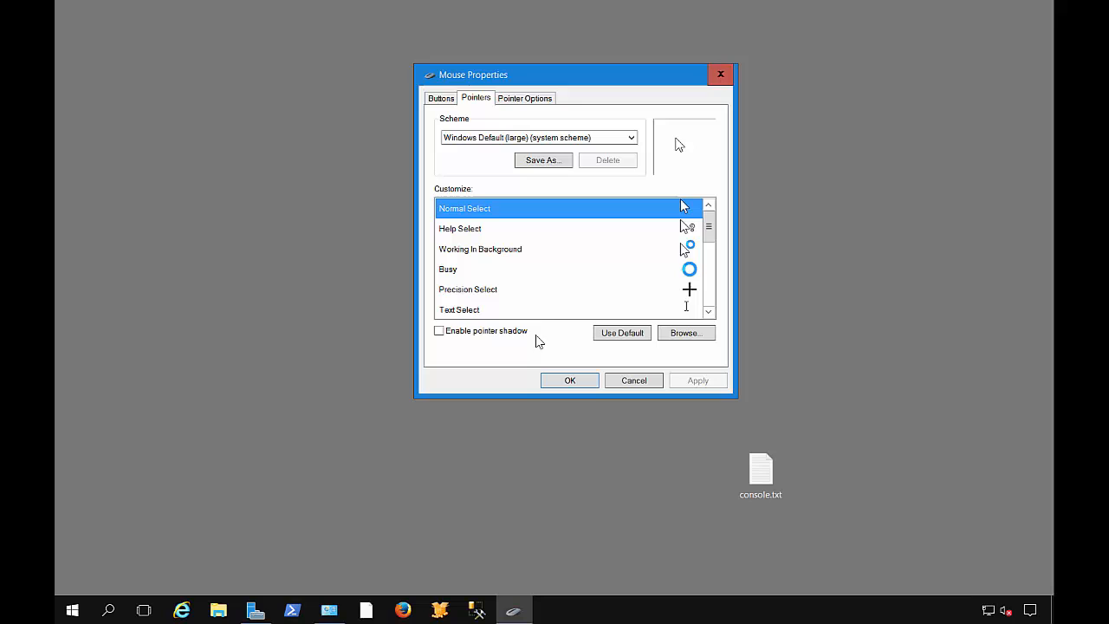
pyautogui.click(439, 330)
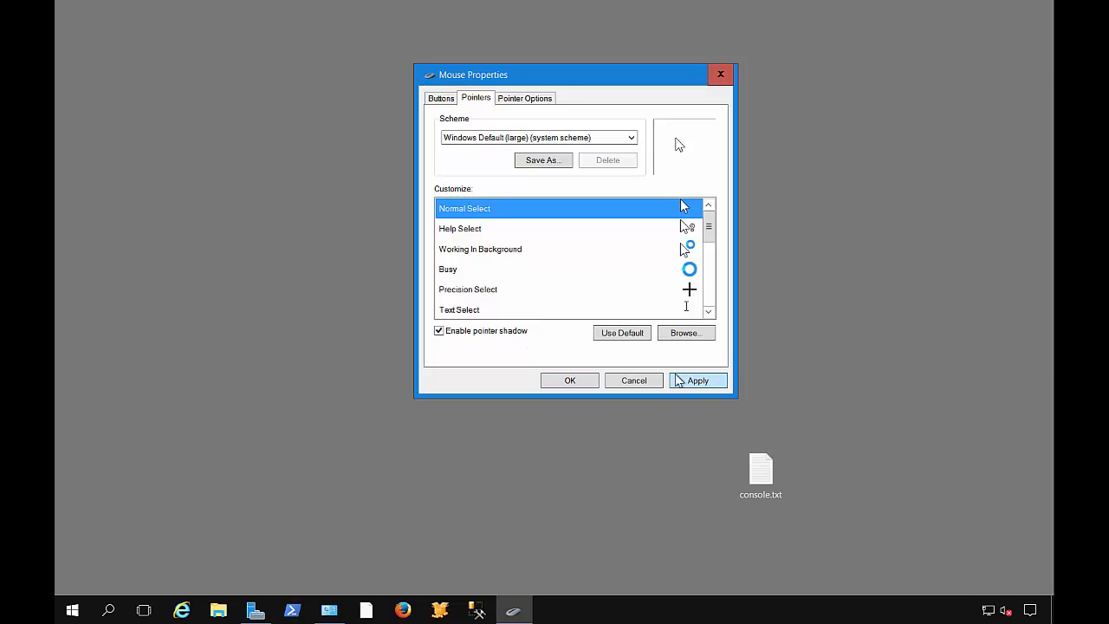
pyautogui.click(698, 379)
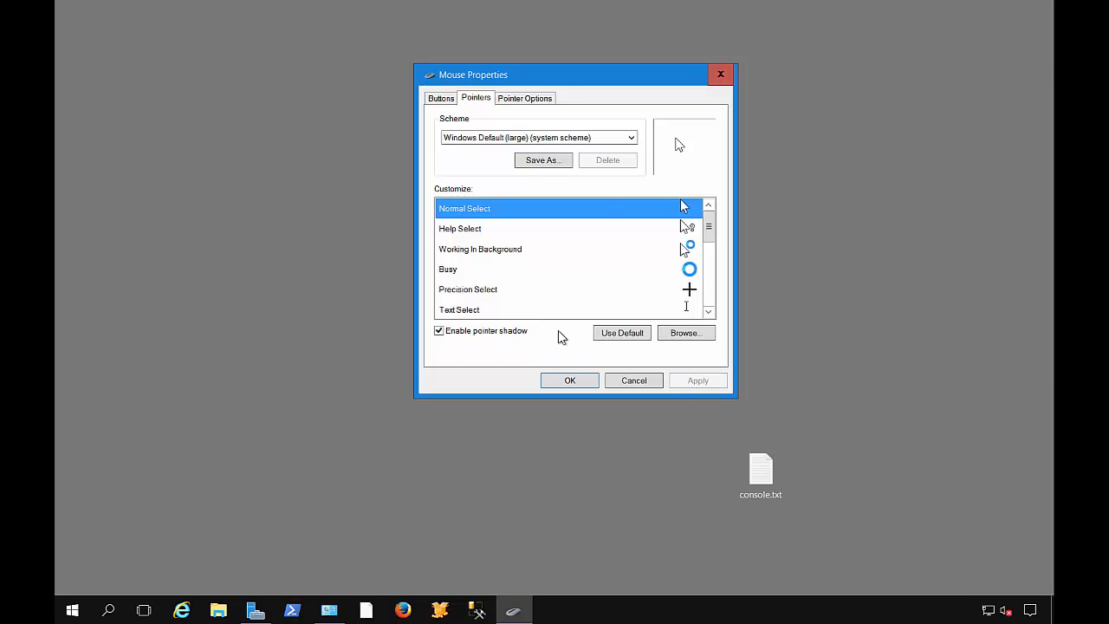
# - Choose the Windows Black (extra large) pointer scheme
pyautogui.click(633, 137)
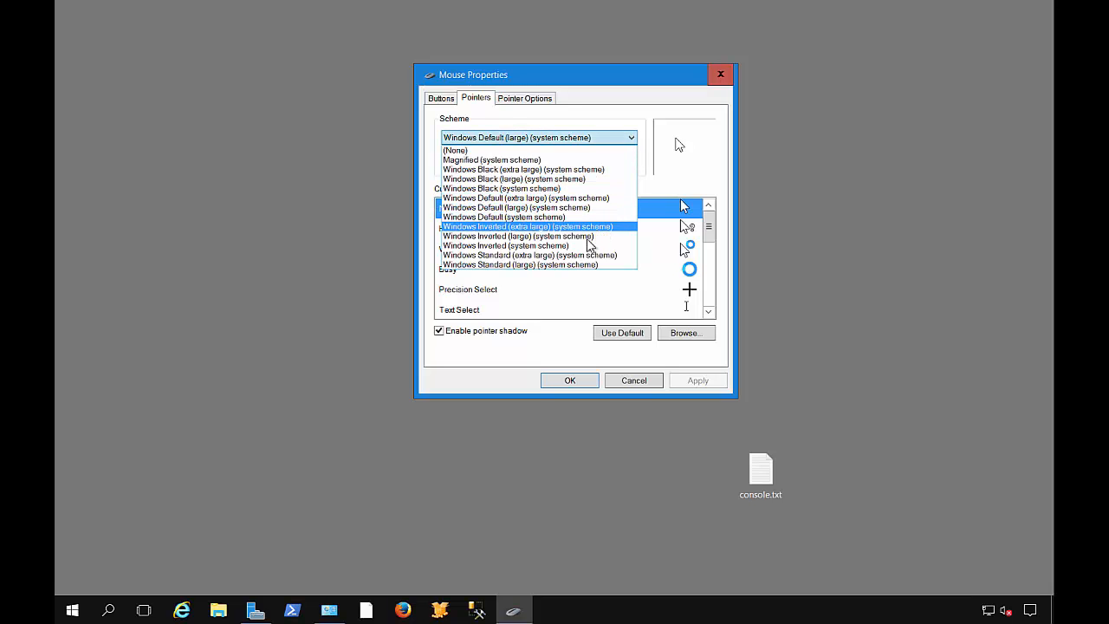
pyautogui.click(500, 188)
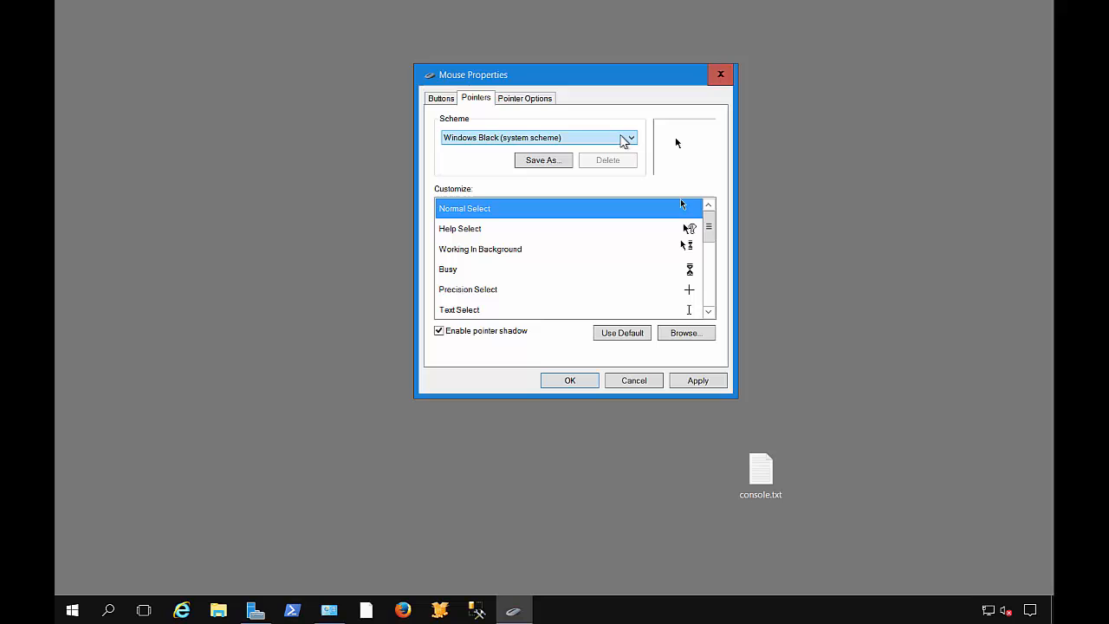
pyautogui.click(638, 137)
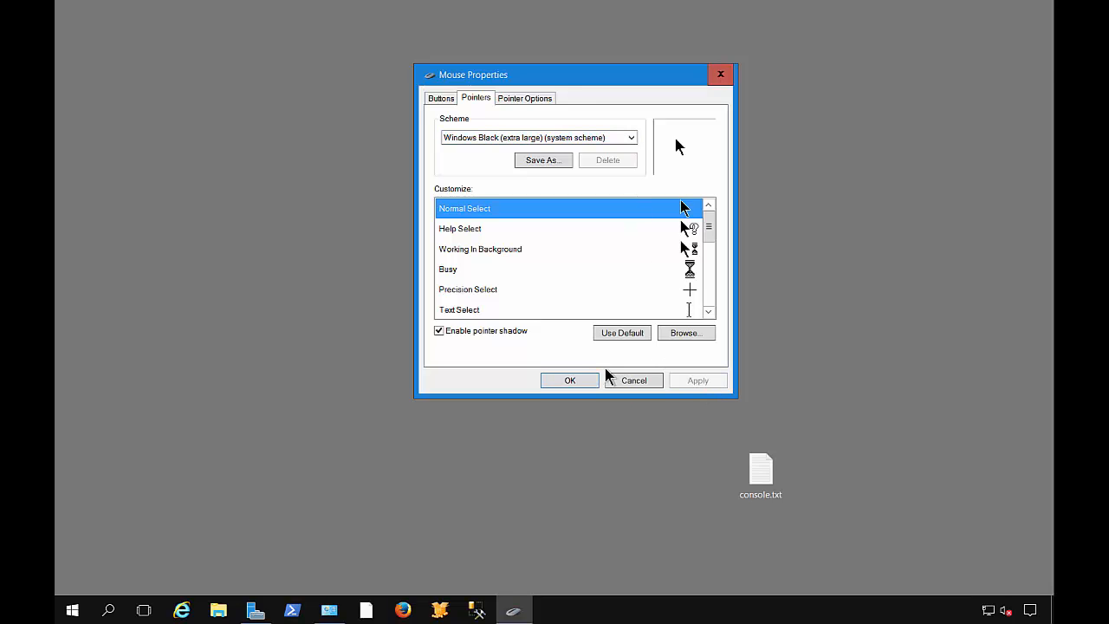
pyautogui.moveTo(558, 337)
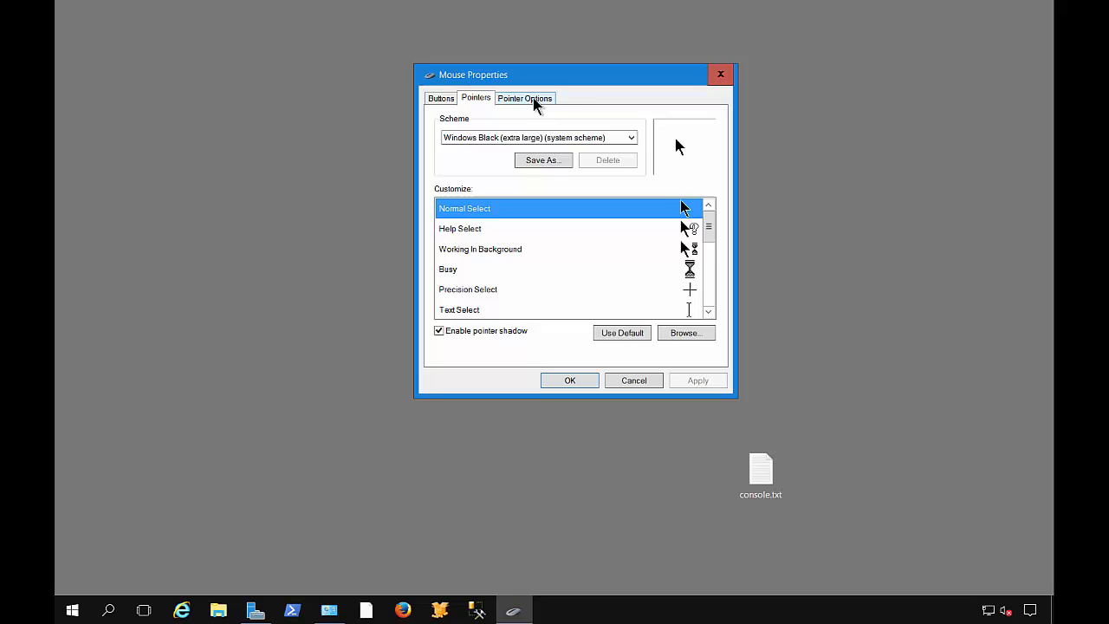
# - On Pointer Options, dip pointer speed and restore it, and toggle Enhance pointer precision off and on
pyautogui.click(525, 97)
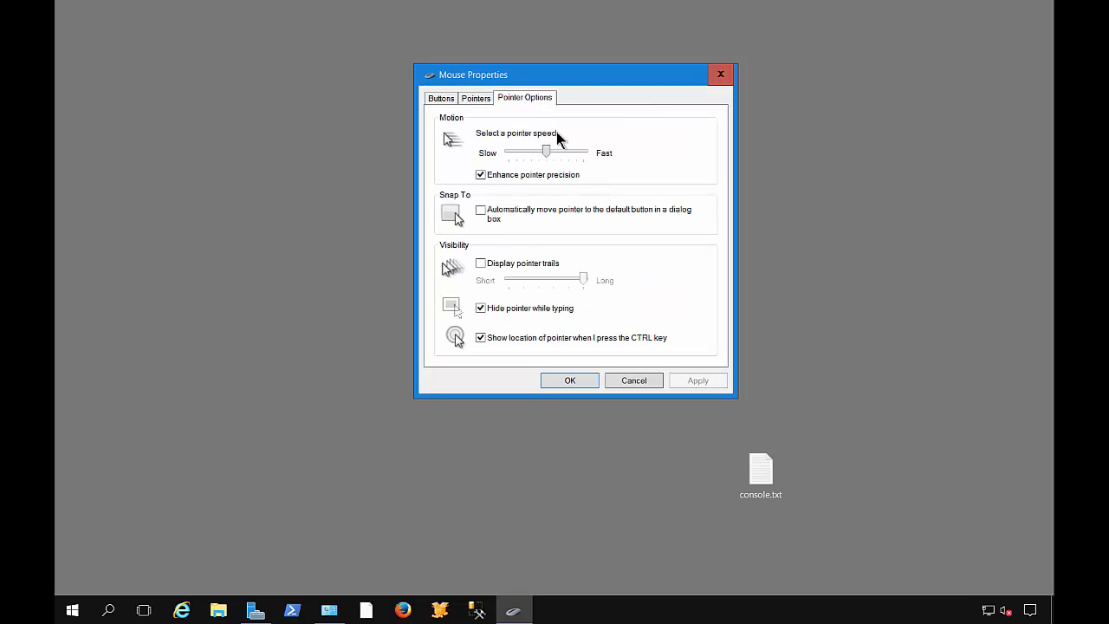
pyautogui.moveTo(570, 163)
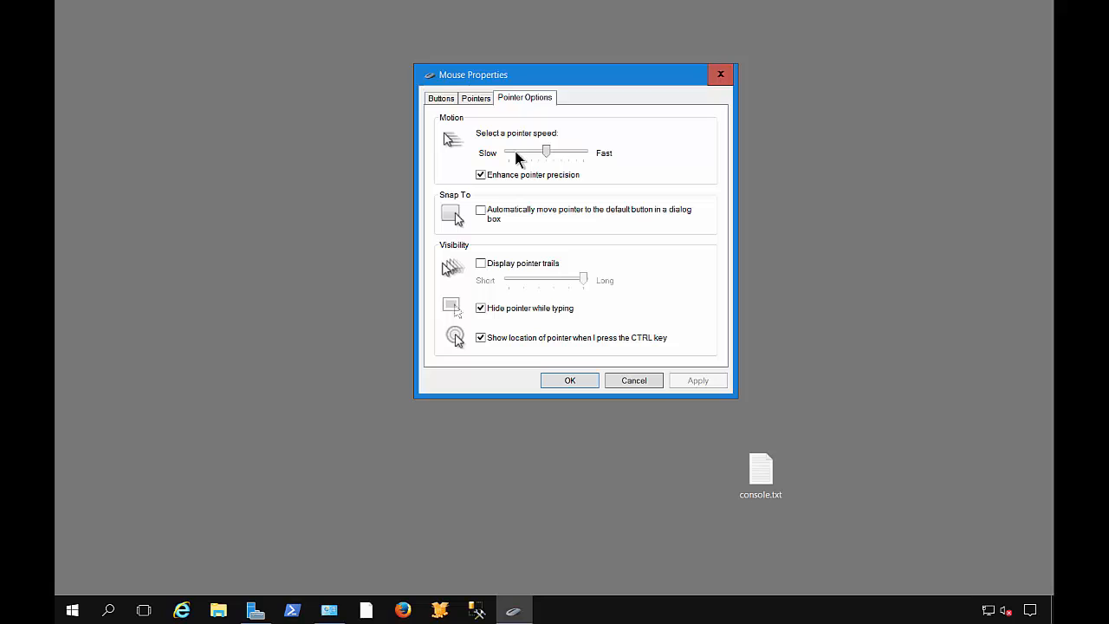
pyautogui.moveTo(544, 152); pyautogui.dragTo(507, 153)
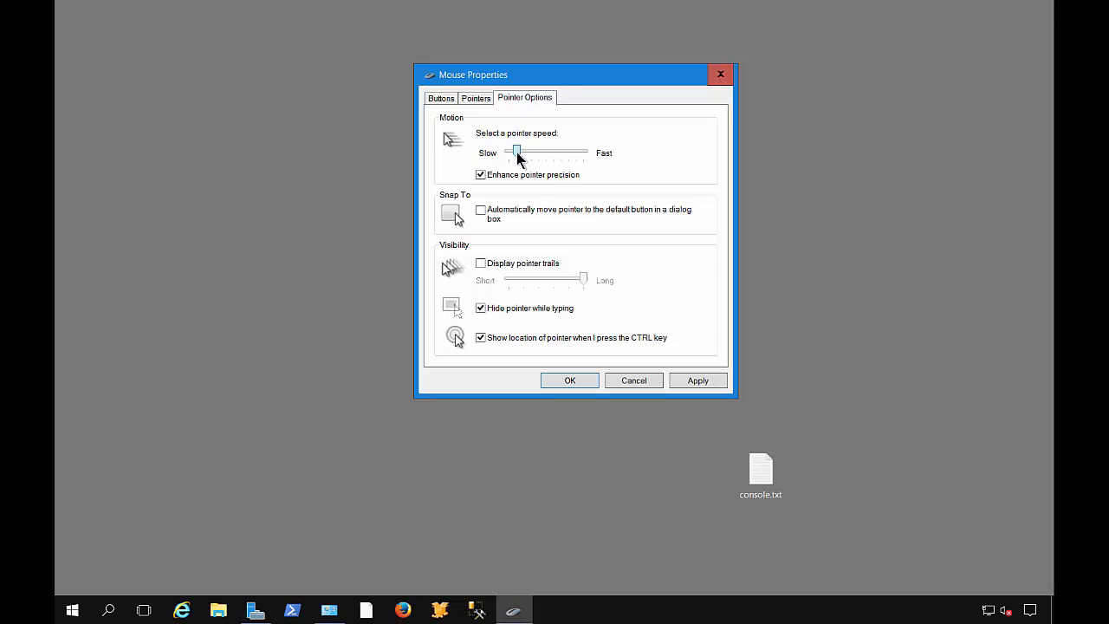
pyautogui.moveTo(508, 153); pyautogui.dragTo(546, 152)
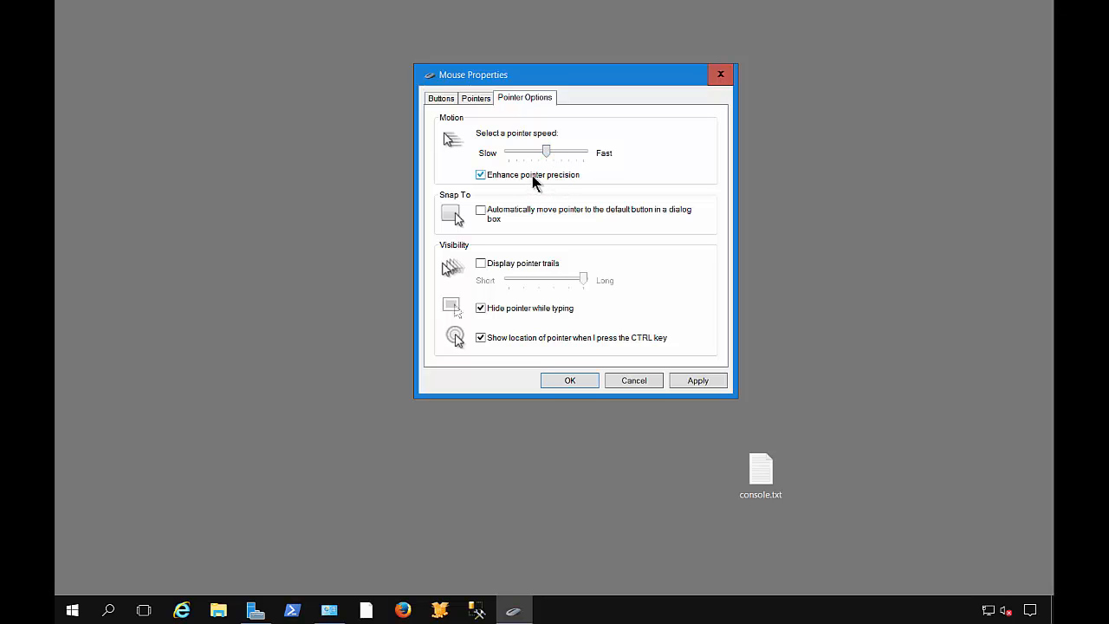
pyautogui.click(480, 174)
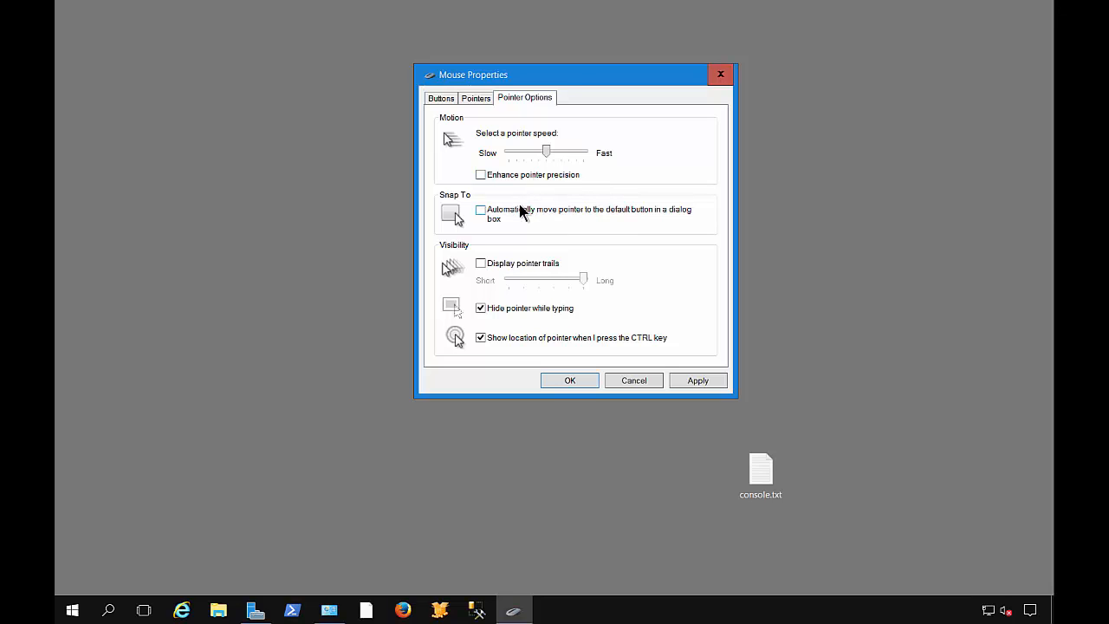
pyautogui.click(480, 174)
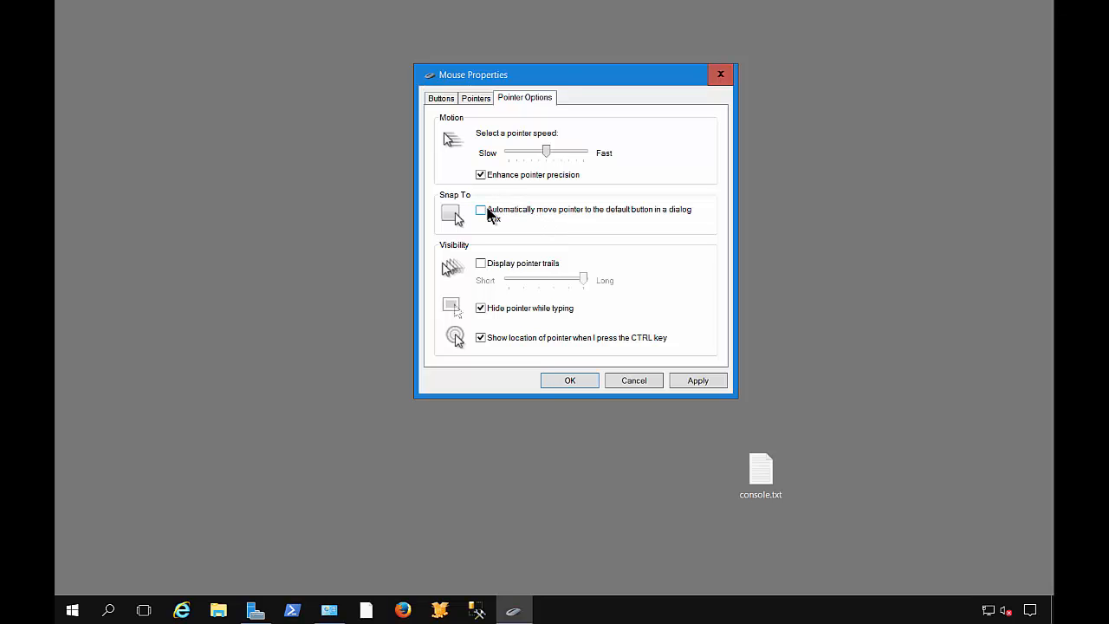
# - Toggle Snap To and open Local Disk (C:) properties from File Explorer
pyautogui.click(481, 210)
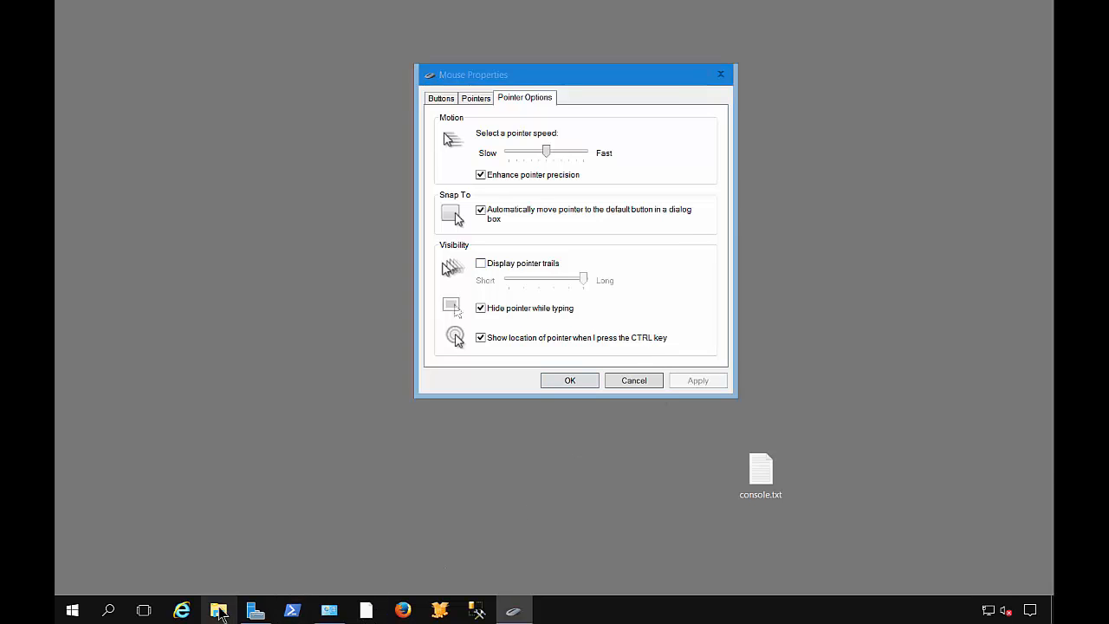
pyautogui.click(218, 611)
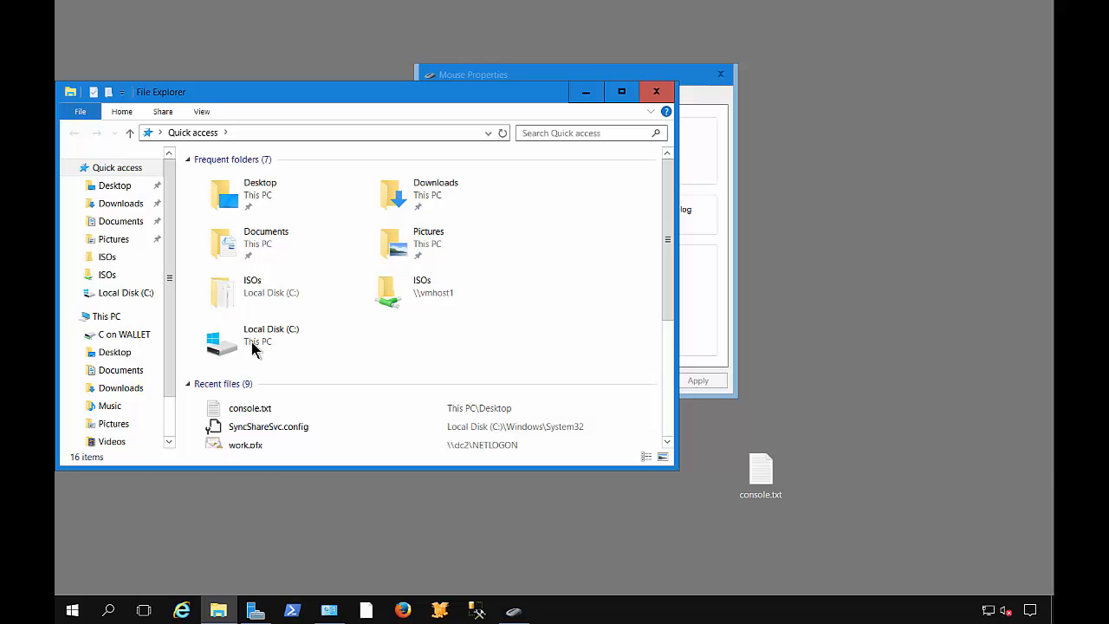
pyautogui.rightClick(251, 345)
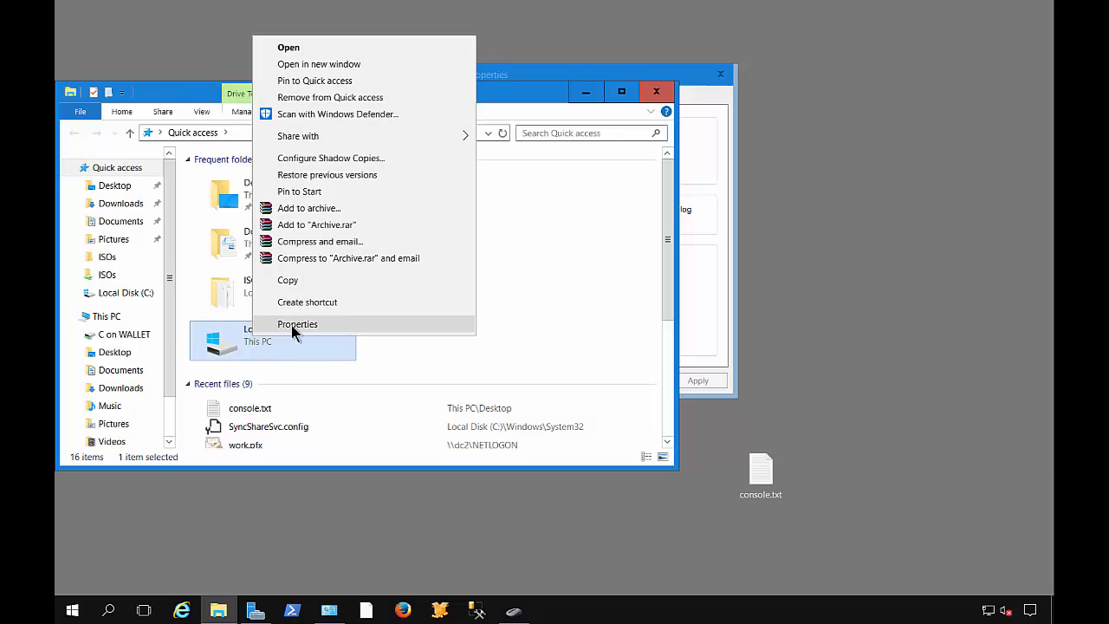
pyautogui.click(297, 324)
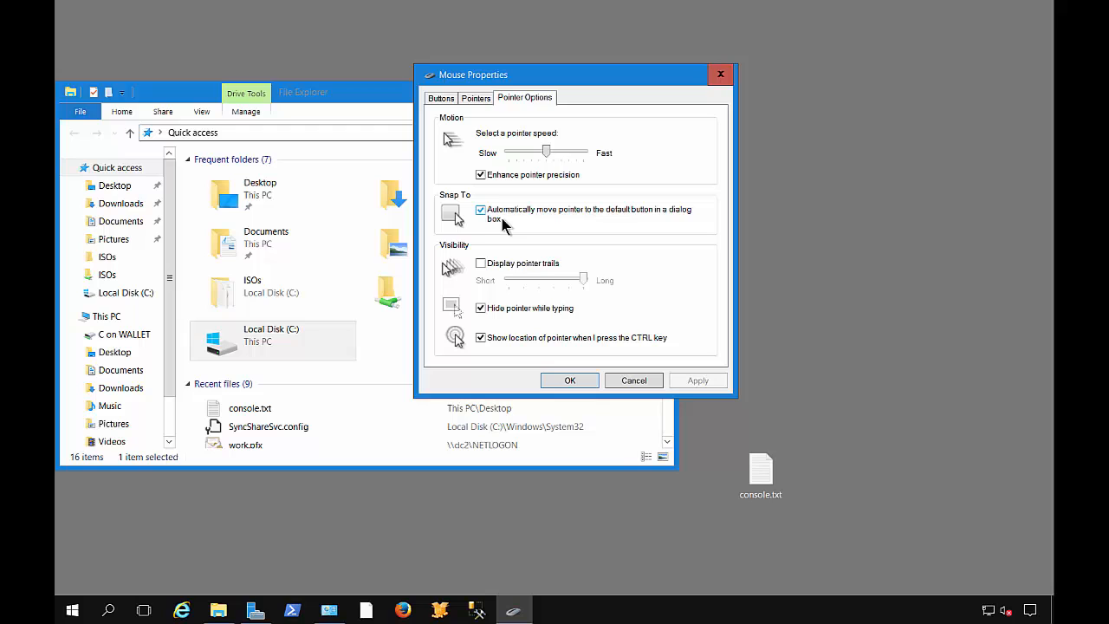
# - Turn Snap To off, then reopen and close Local Disk (C:) properties to test it
pyautogui.click(480, 209)
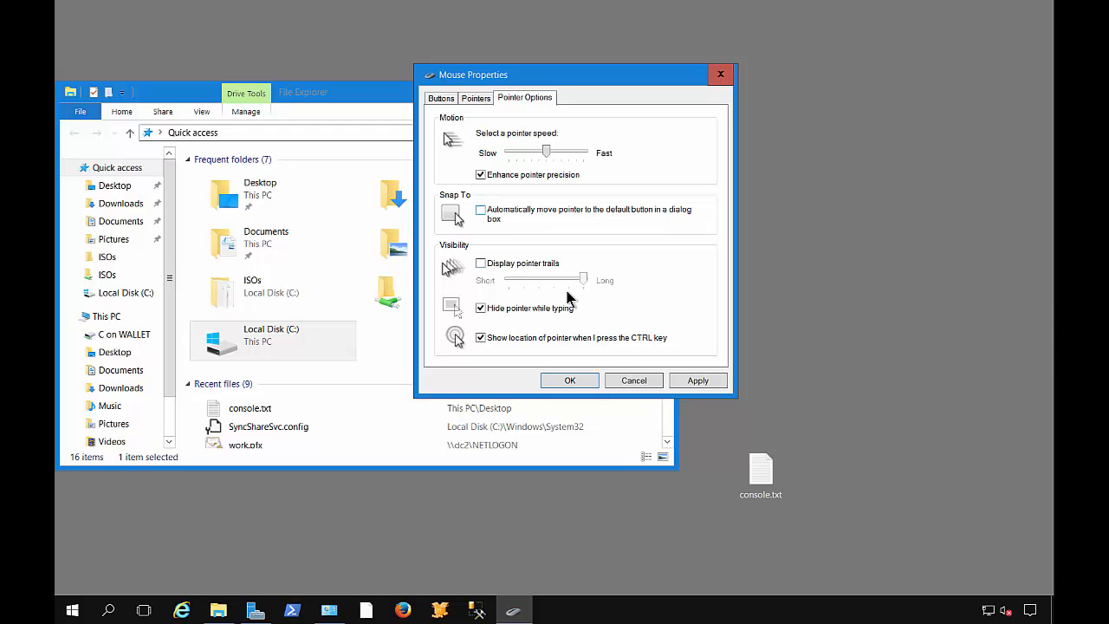
pyautogui.rightClick(260, 338)
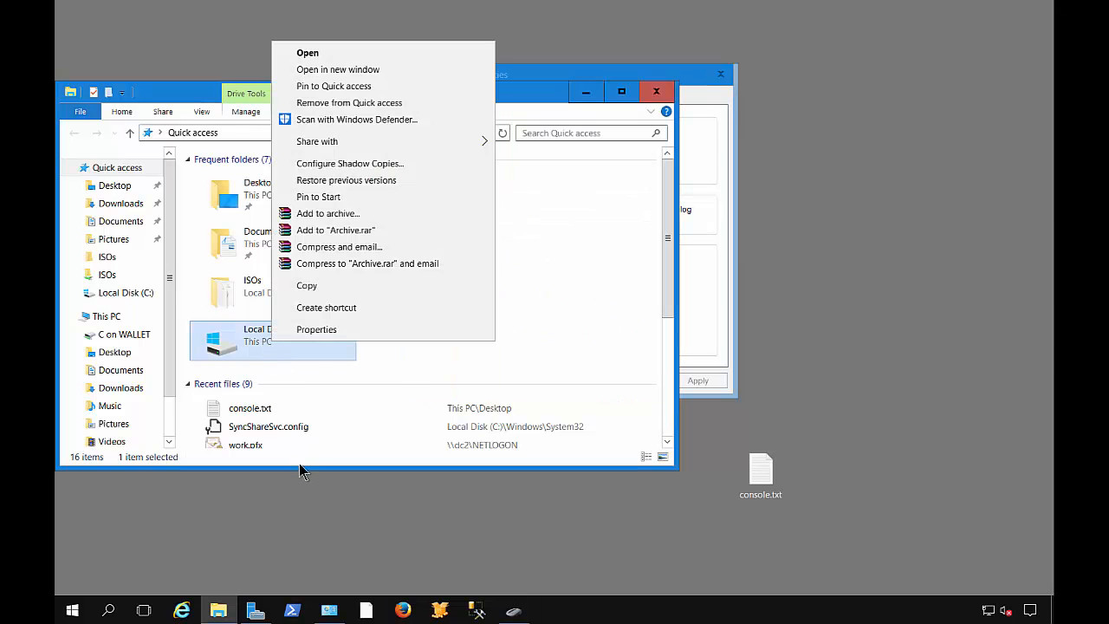
pyautogui.click(317, 329)
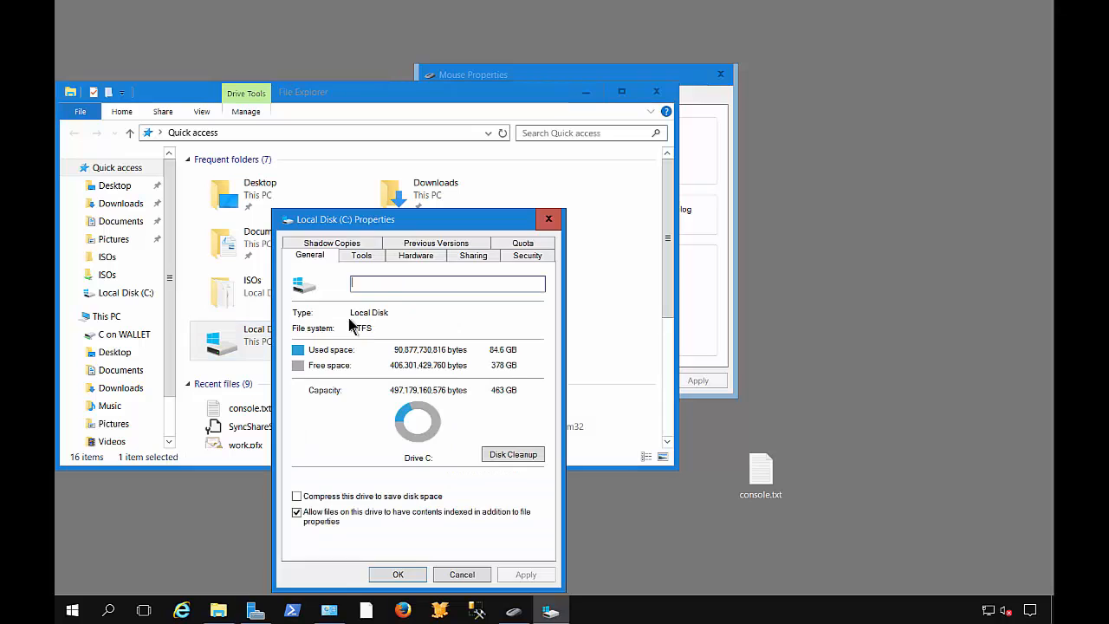
pyautogui.moveTo(548, 219)
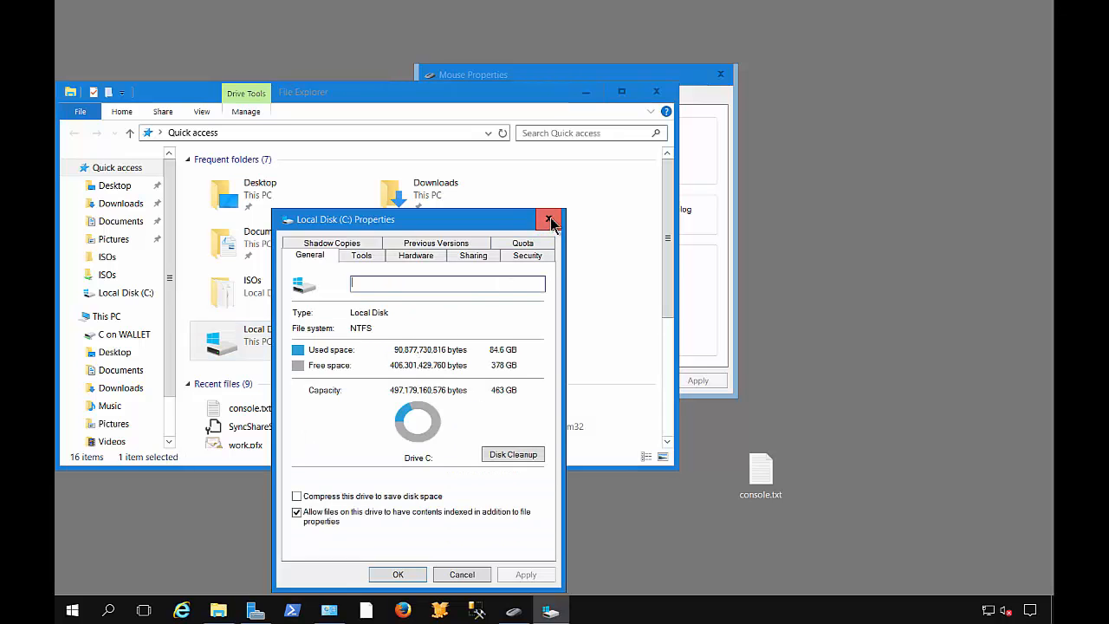
pyautogui.click(549, 219)
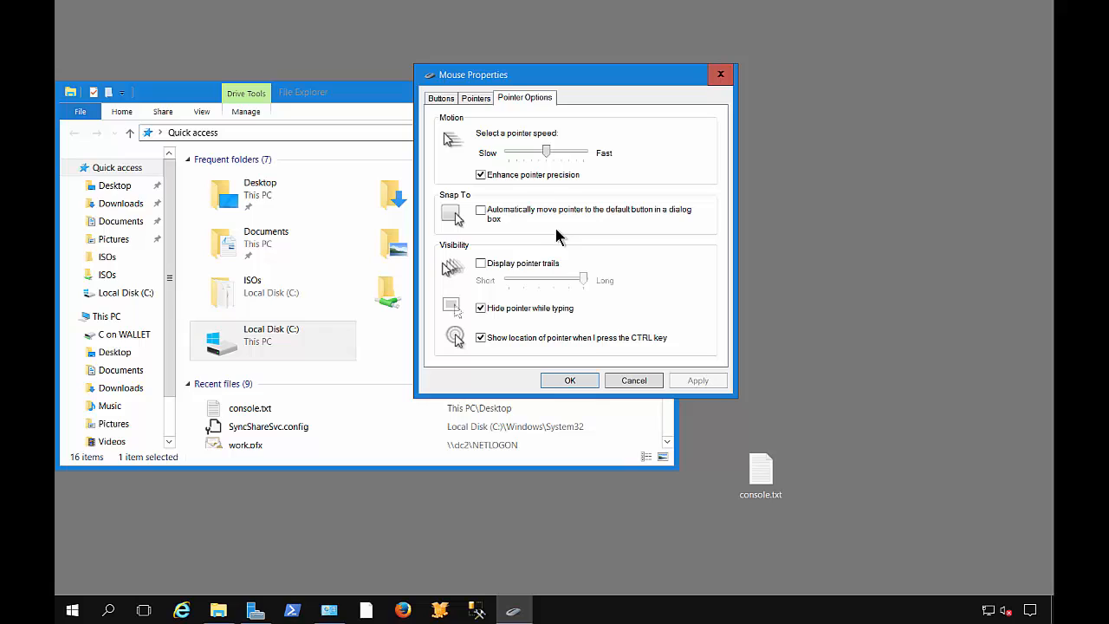
pyautogui.moveTo(507, 234)
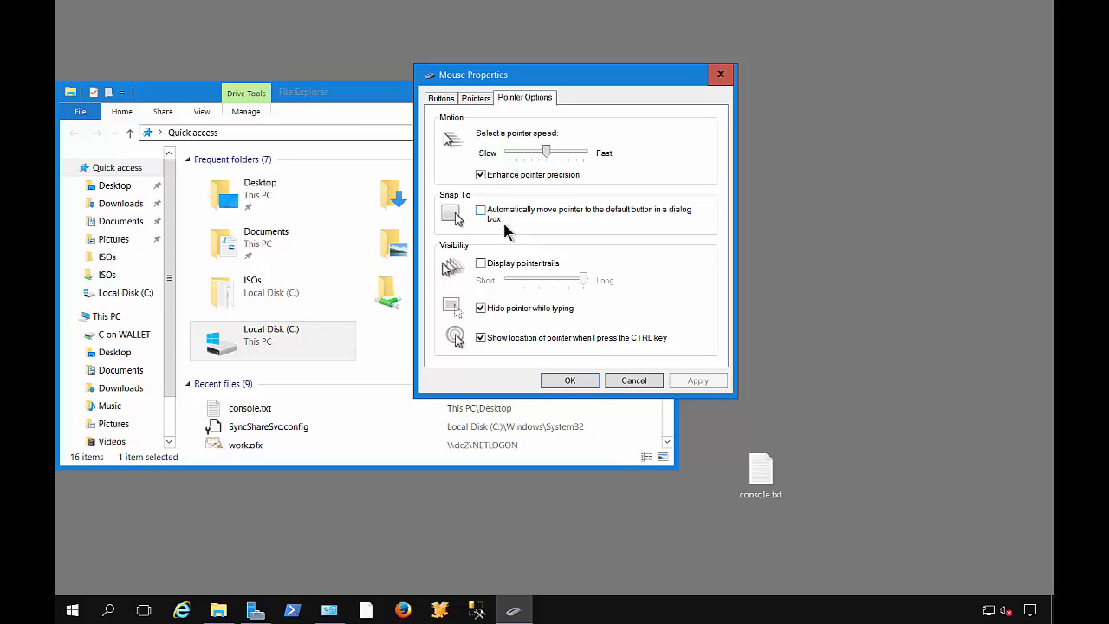
pyautogui.moveTo(498, 276)
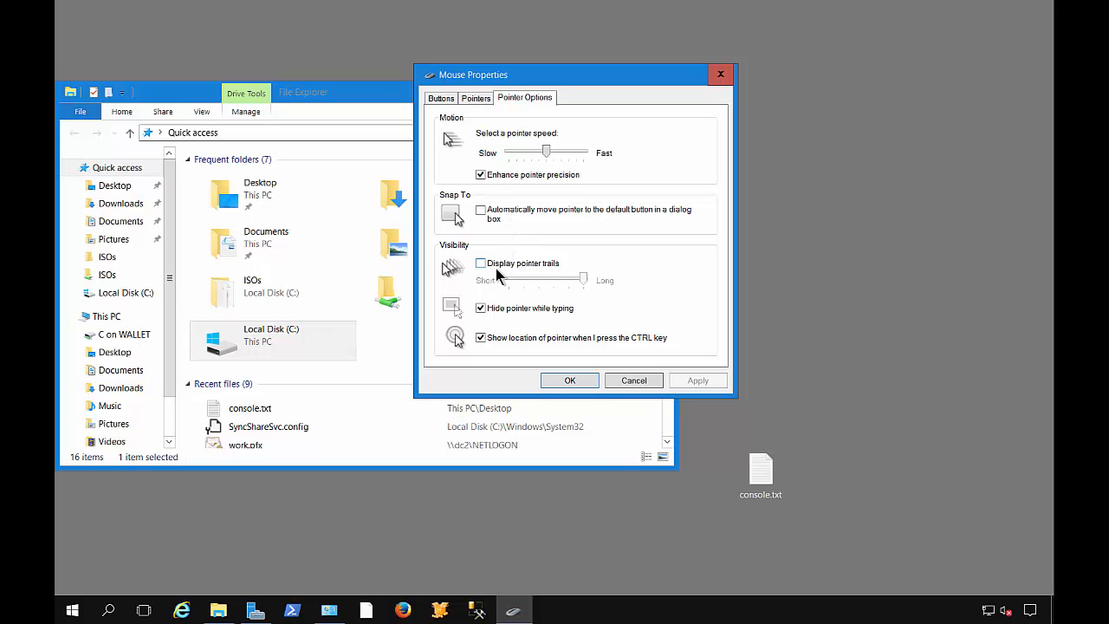
pyautogui.click(481, 263)
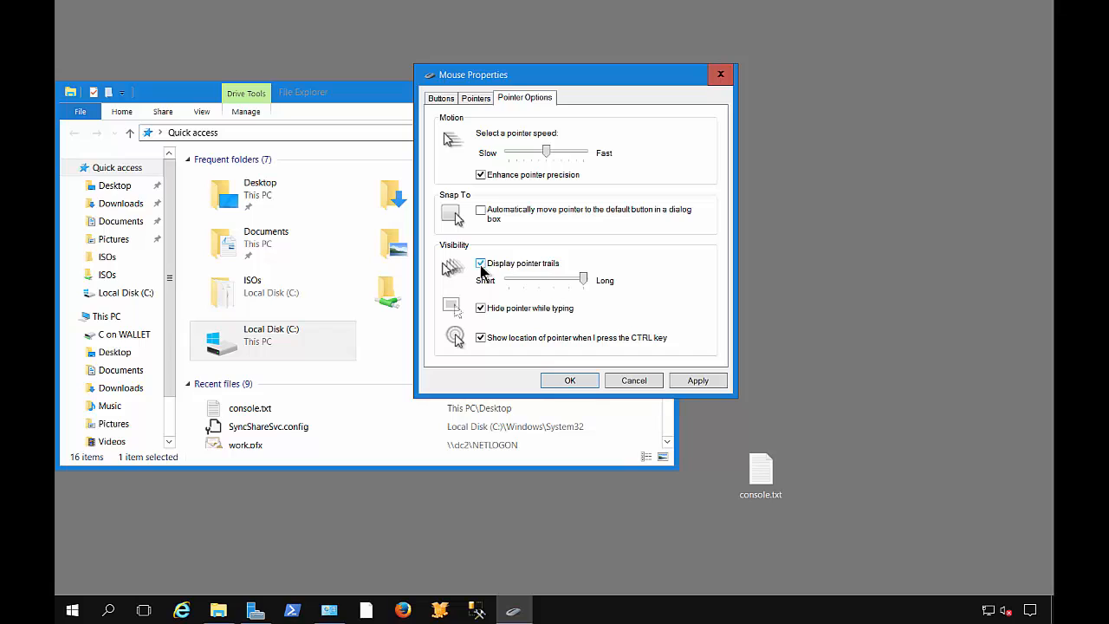
pyautogui.click(698, 380)
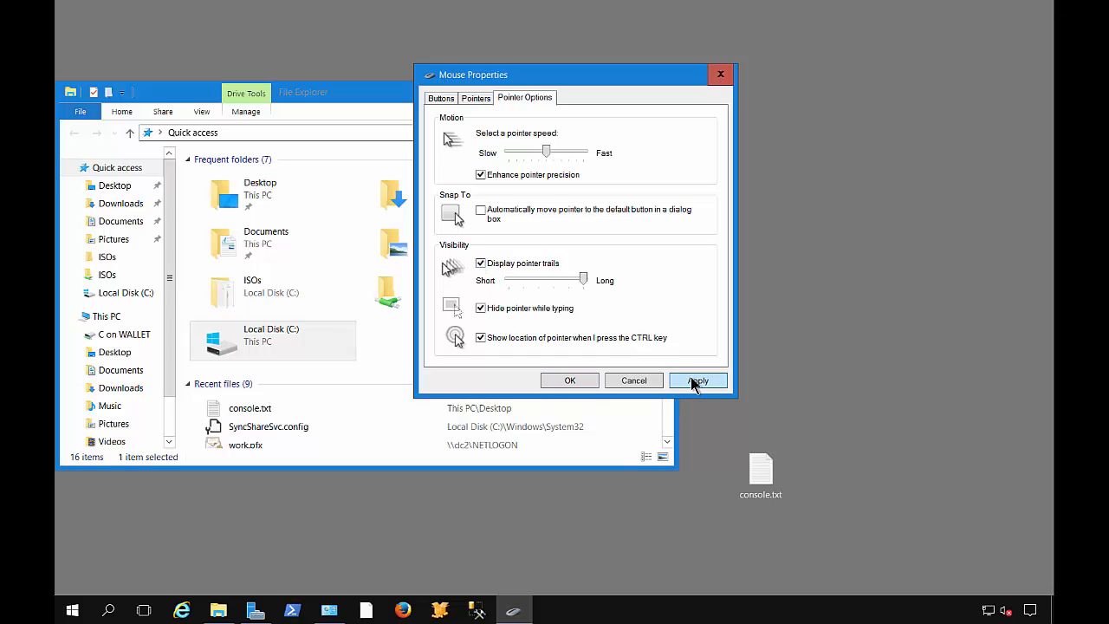
pyautogui.click(698, 381)
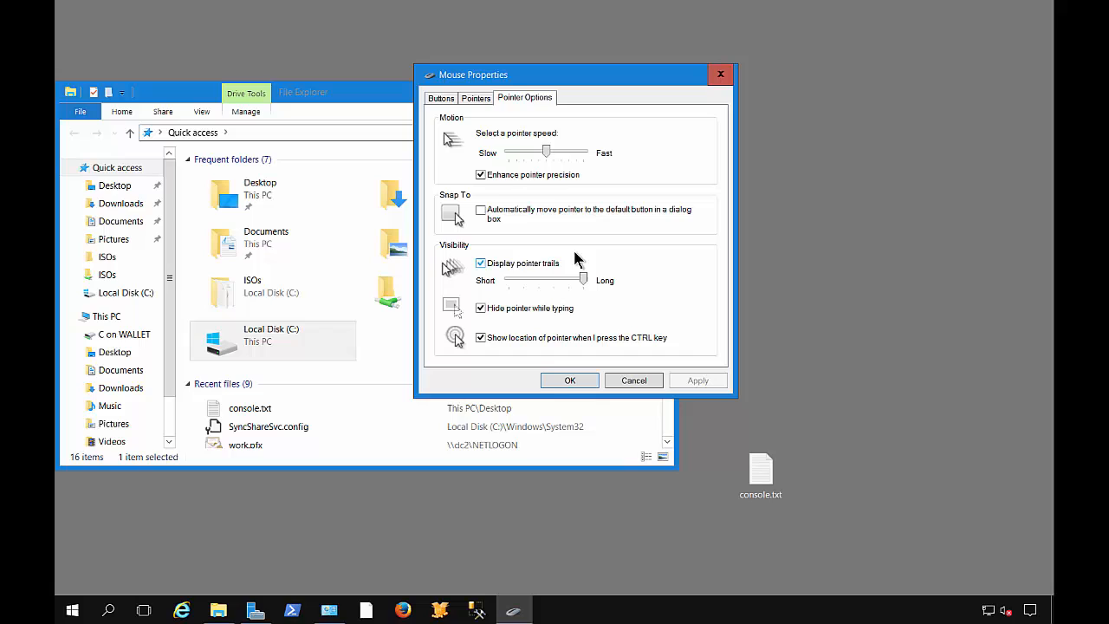
pyautogui.moveTo(674, 257)
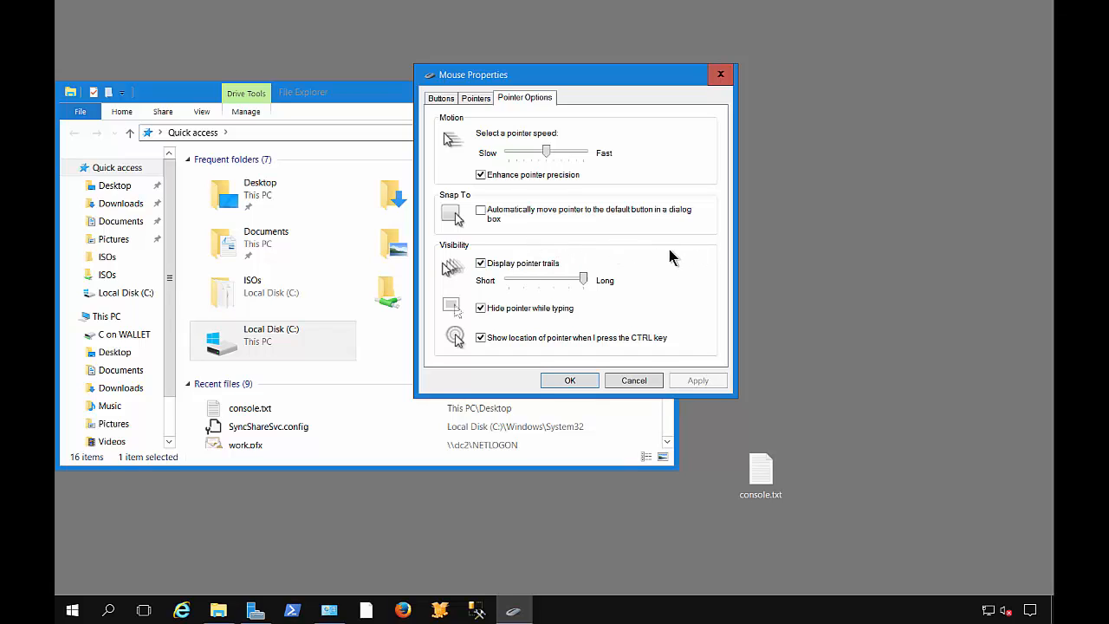
pyautogui.moveTo(483, 269)
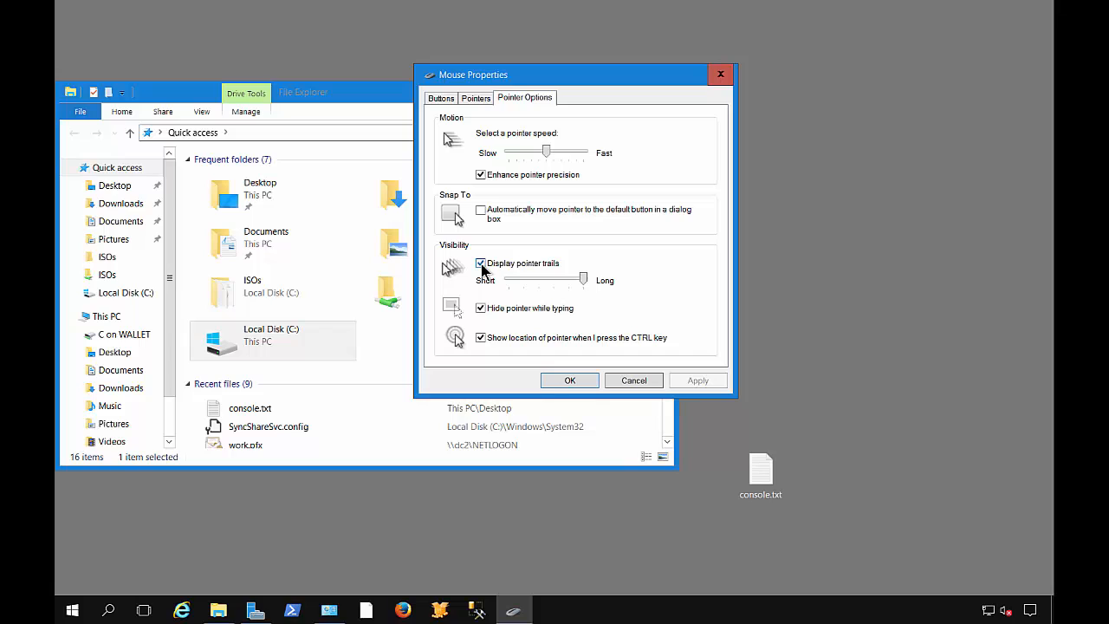
pyautogui.click(480, 264)
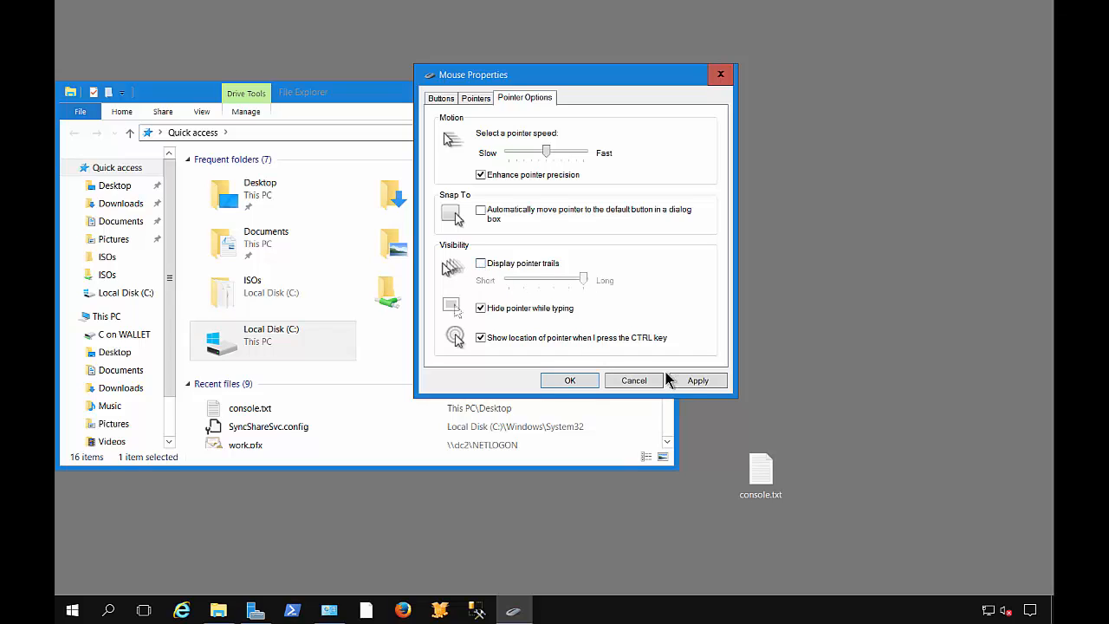
pyautogui.click(697, 381)
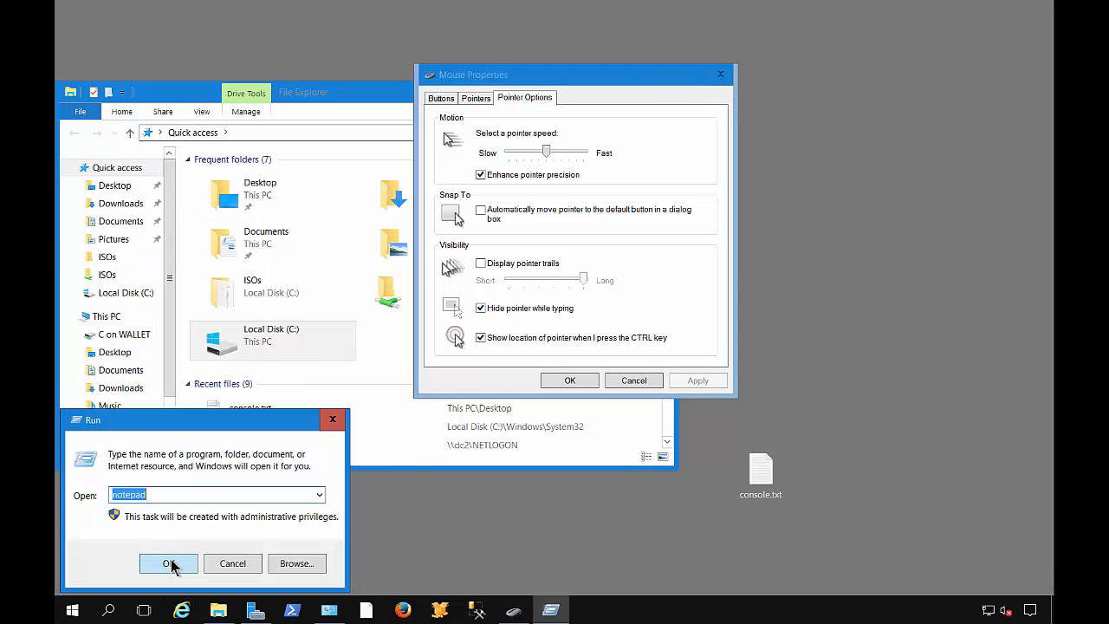
# - Launch Notepad and type the test text 'odfkjdxgmfgmdfgm'
pyautogui.click(169, 563)
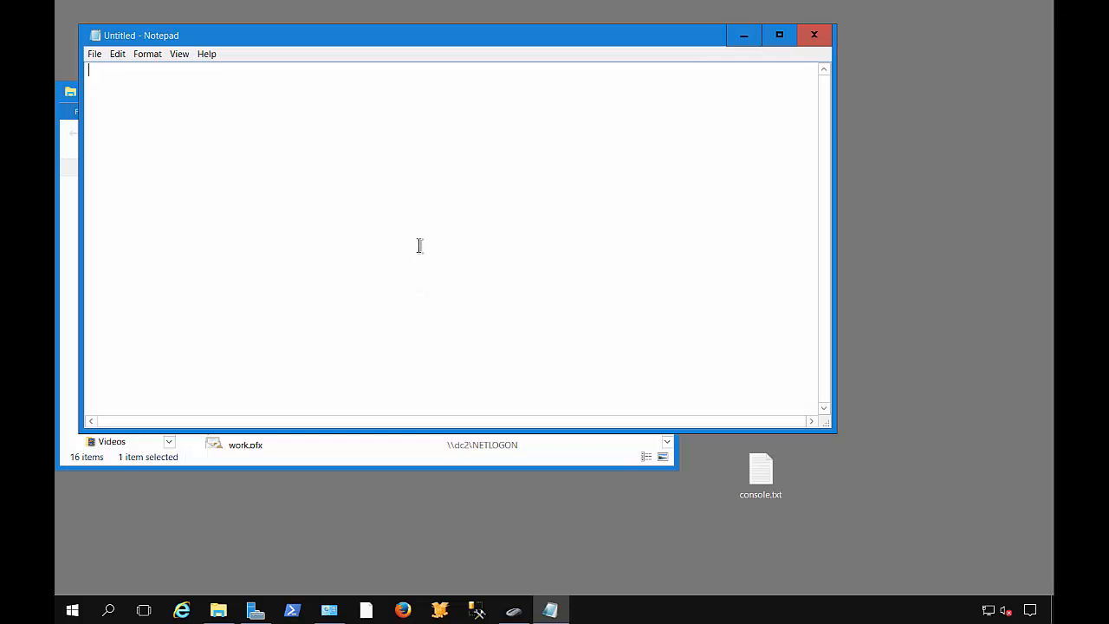
pyautogui.write('odfkjdxgmfgmdfgm')
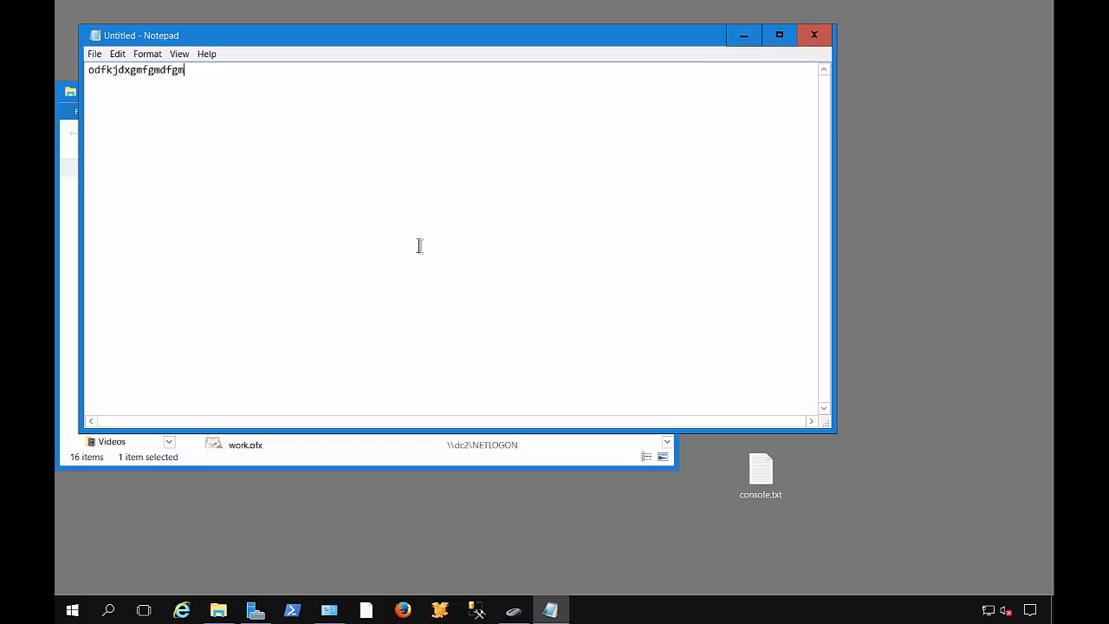
pyautogui.moveTo(527, 248)
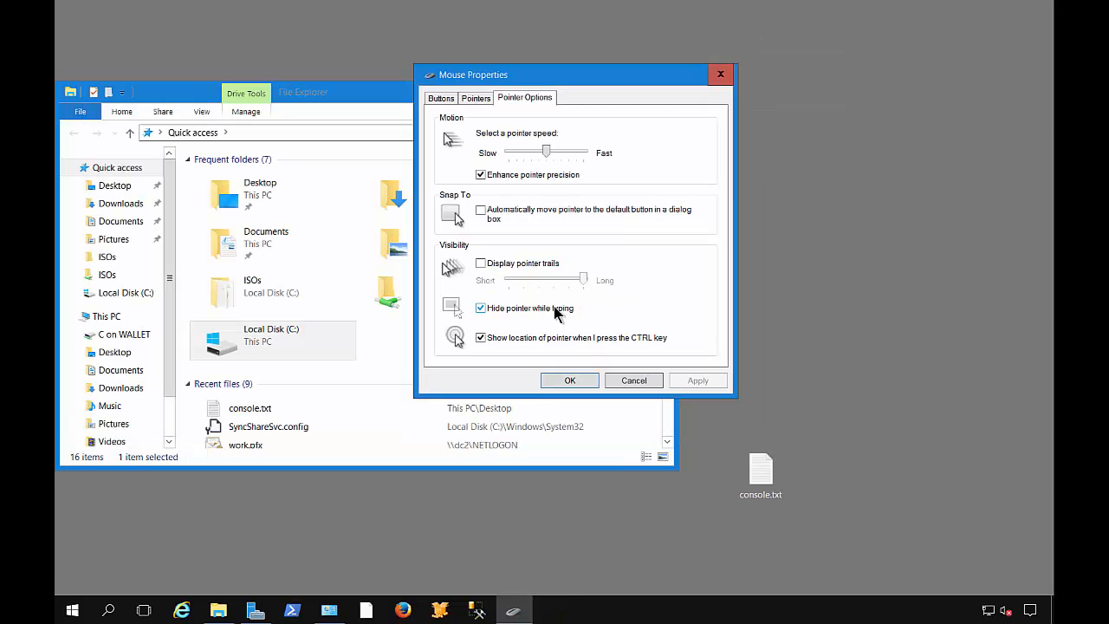
pyautogui.moveTo(564, 348)
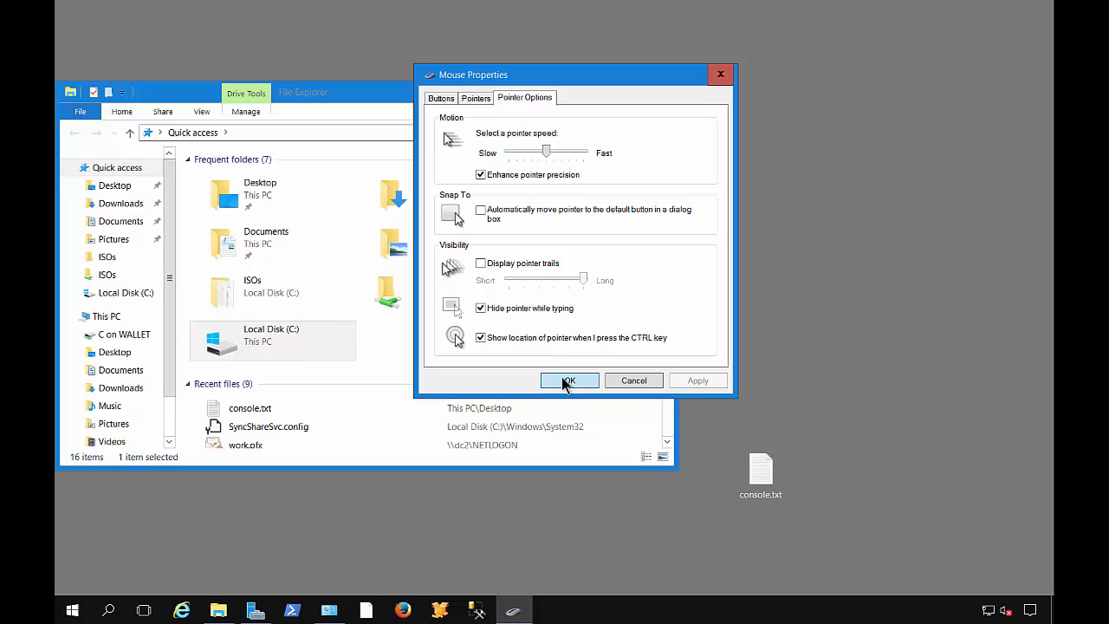
# - Confirm the Mouse Properties dialog with OK to save all pointer settings
pyautogui.click(570, 380)
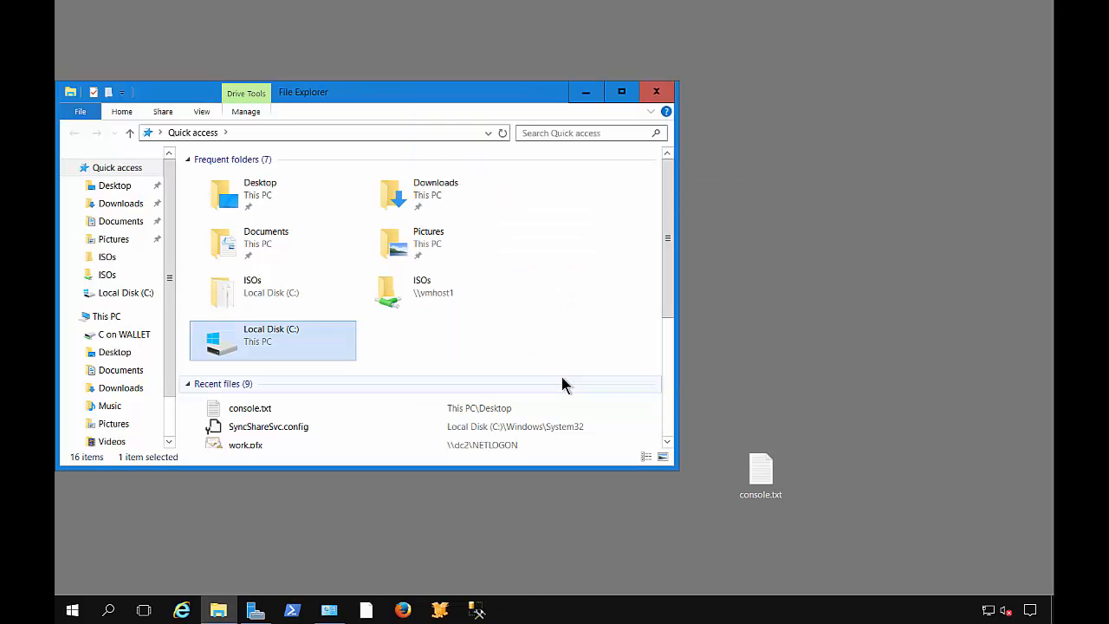